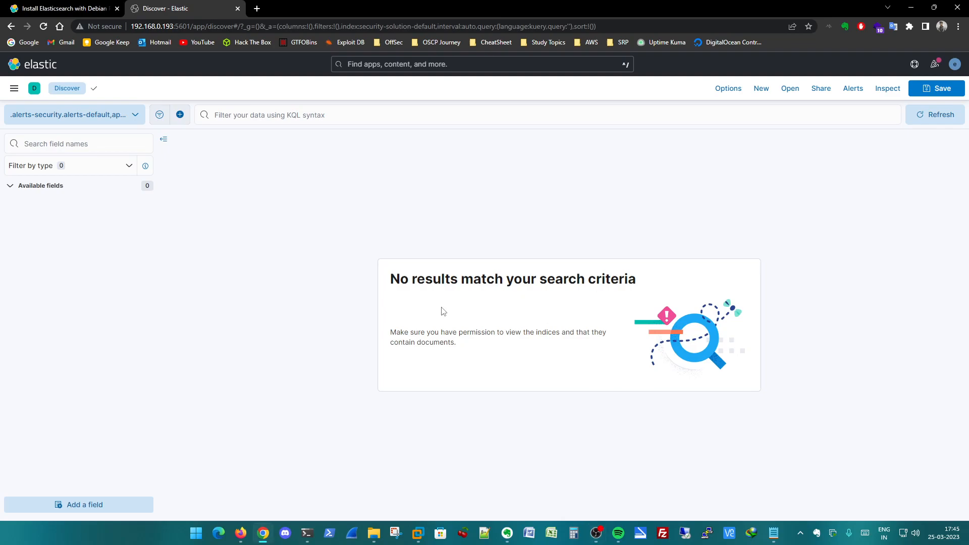
pyautogui.moveTo(441, 311)
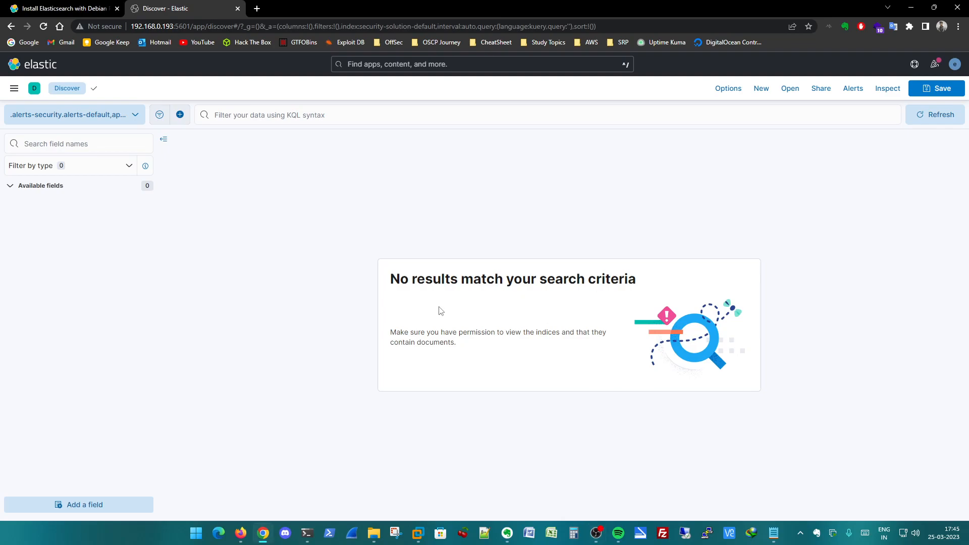
pyautogui.moveTo(207, 277)
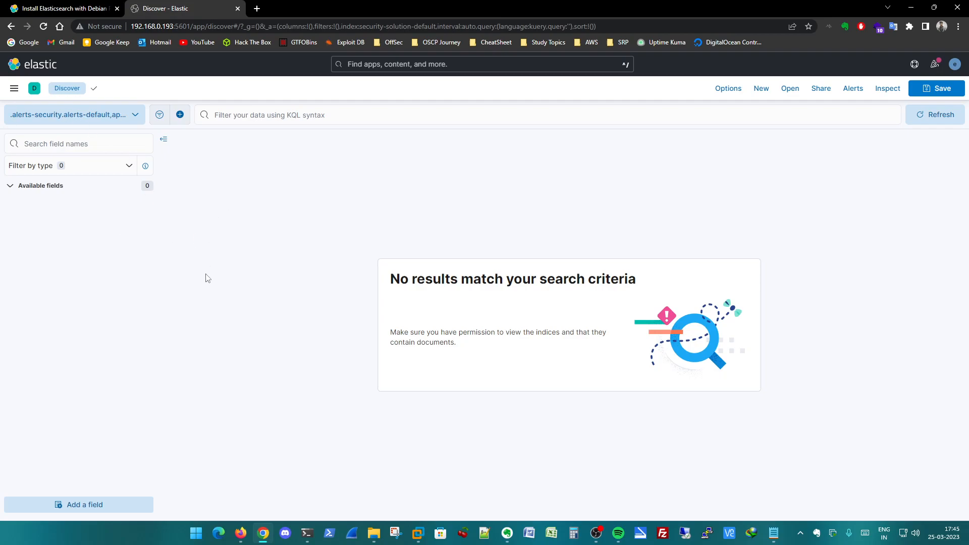
pyautogui.moveTo(170, 253)
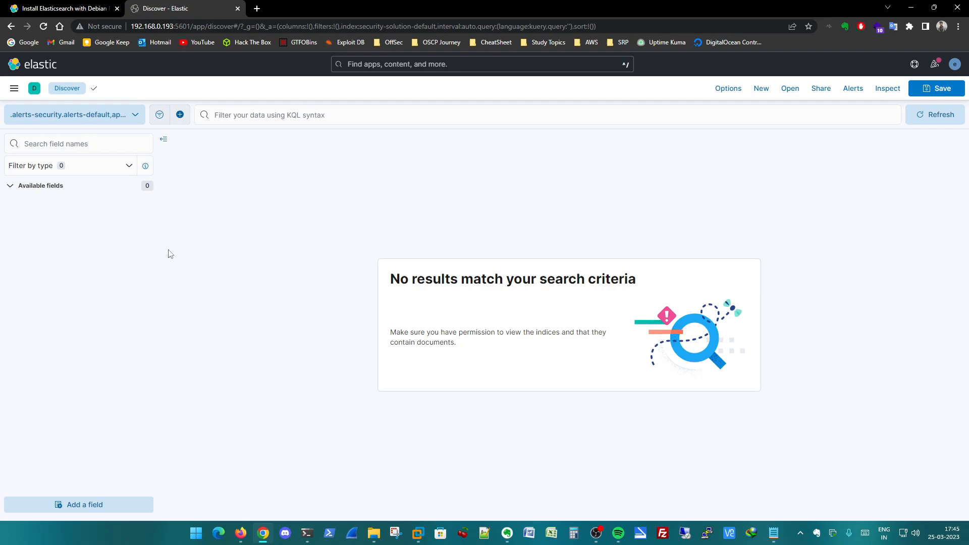
pyautogui.moveTo(170, 248)
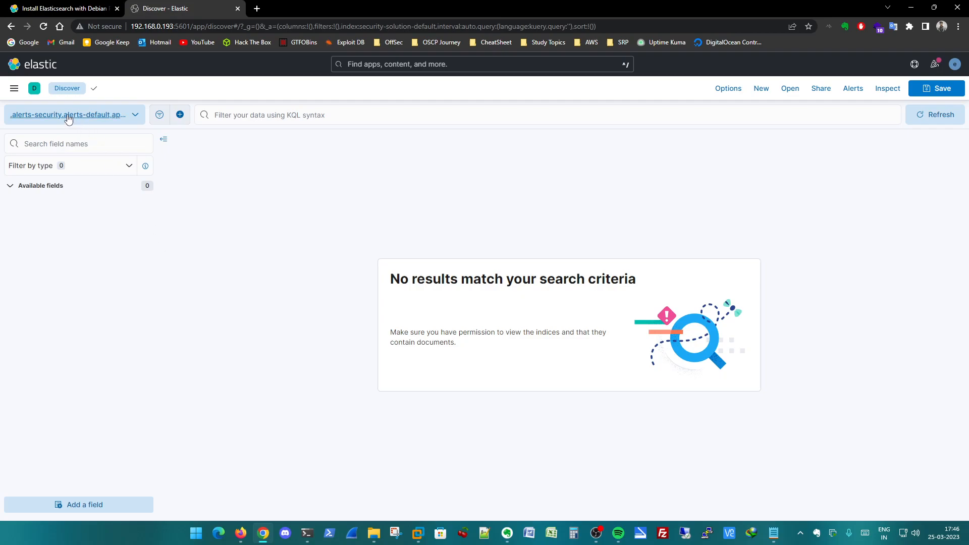
pyautogui.moveTo(148, 285)
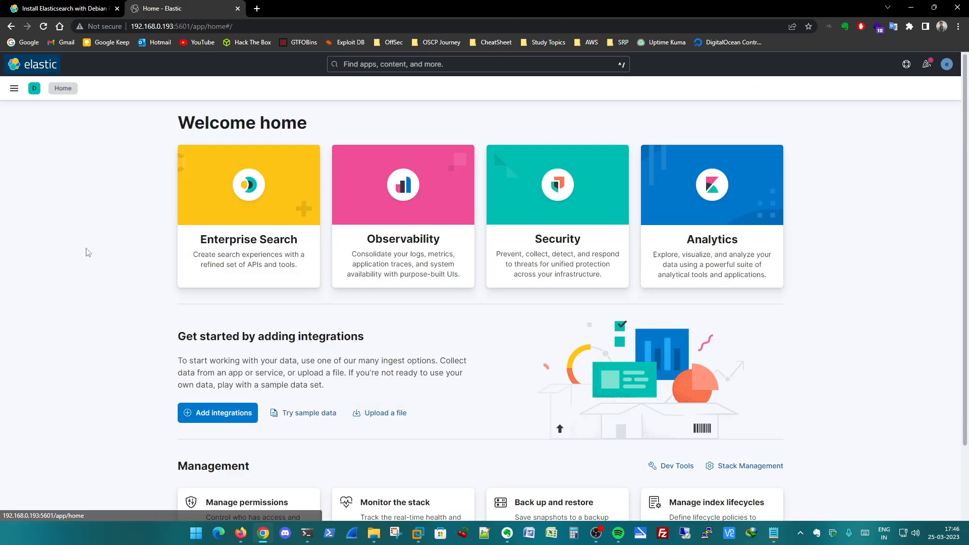
# Step: Scroll down the Kibana Welcome home page after leaving the empty Discover view
pyautogui.scroll(-3)
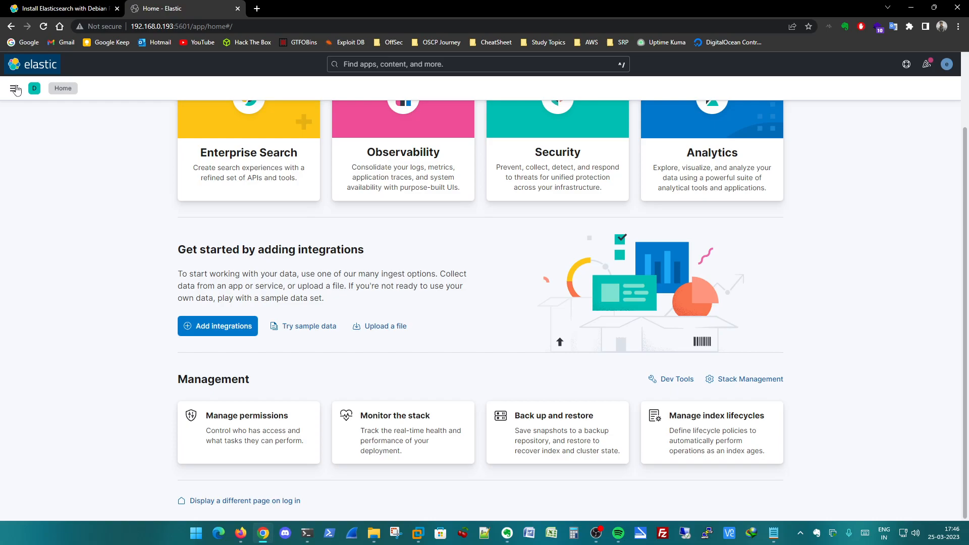
# Step: Go to Management > Fleet from the app menu and start adding a Fleet Server
pyautogui.click(14, 88)
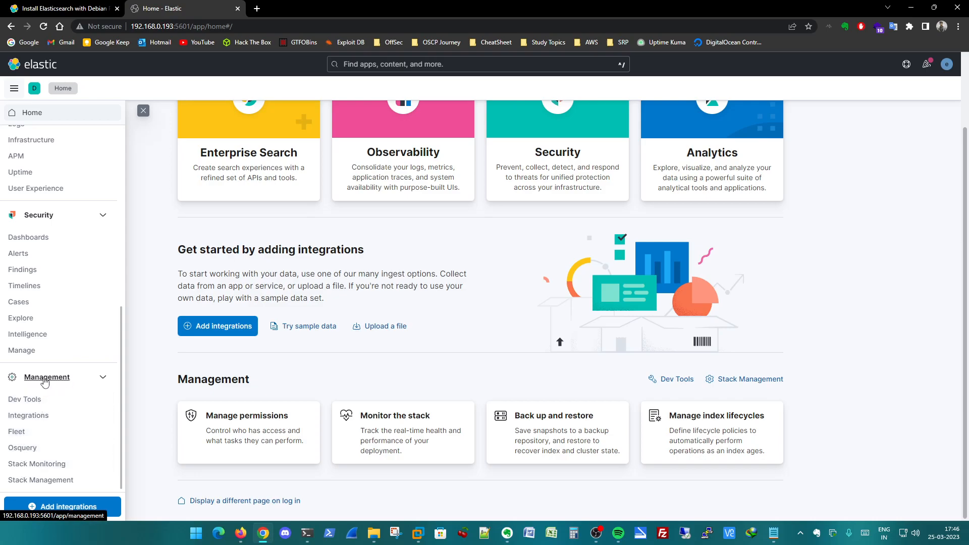
pyautogui.click(16, 431)
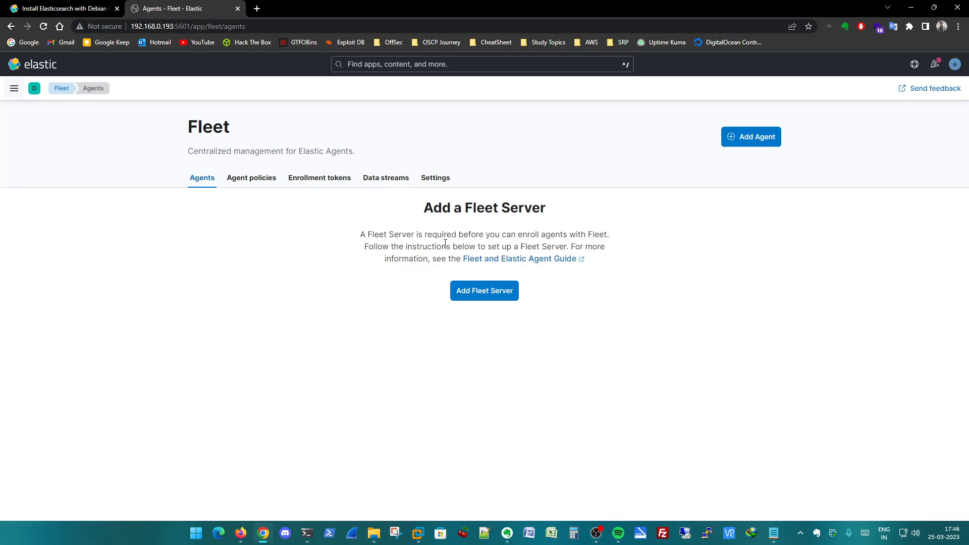
pyautogui.click(484, 290)
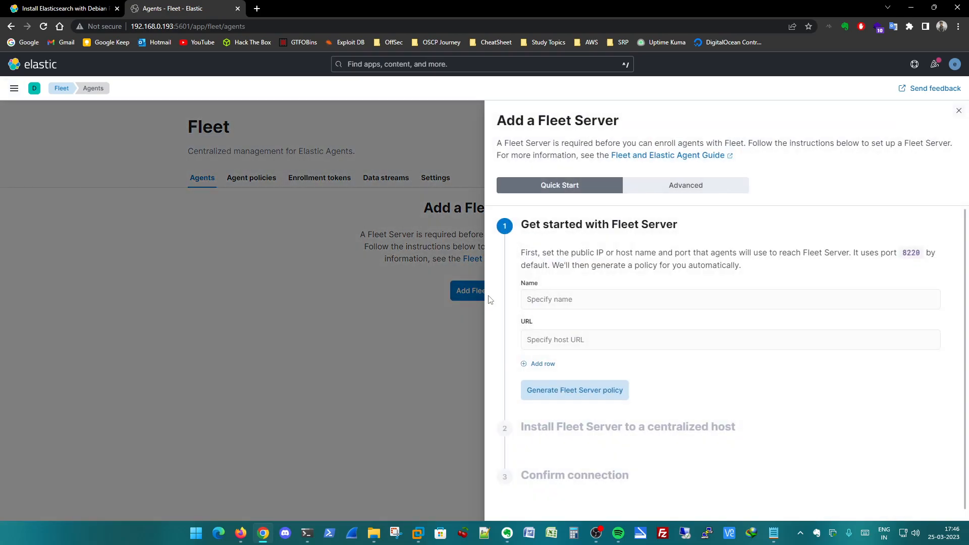
pyautogui.moveTo(597, 319)
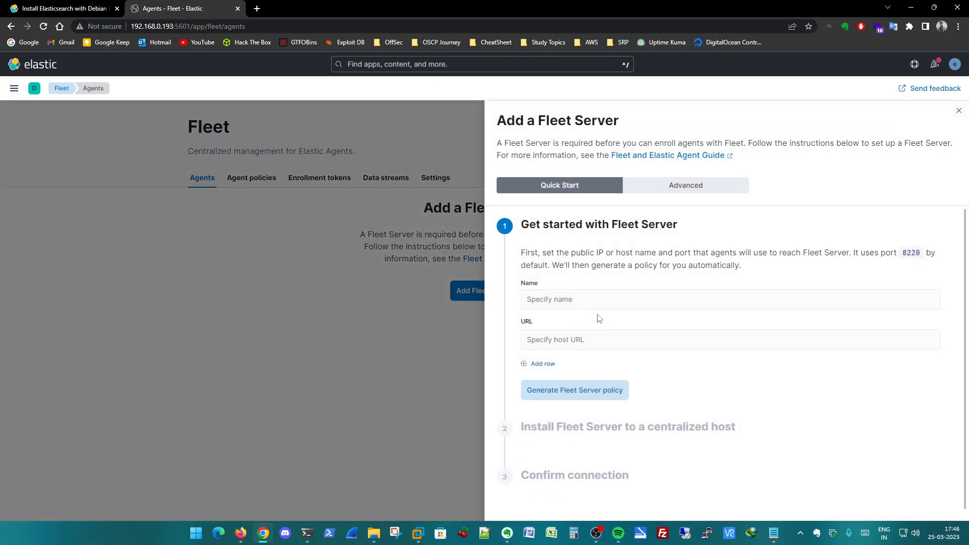
pyautogui.click(729, 299)
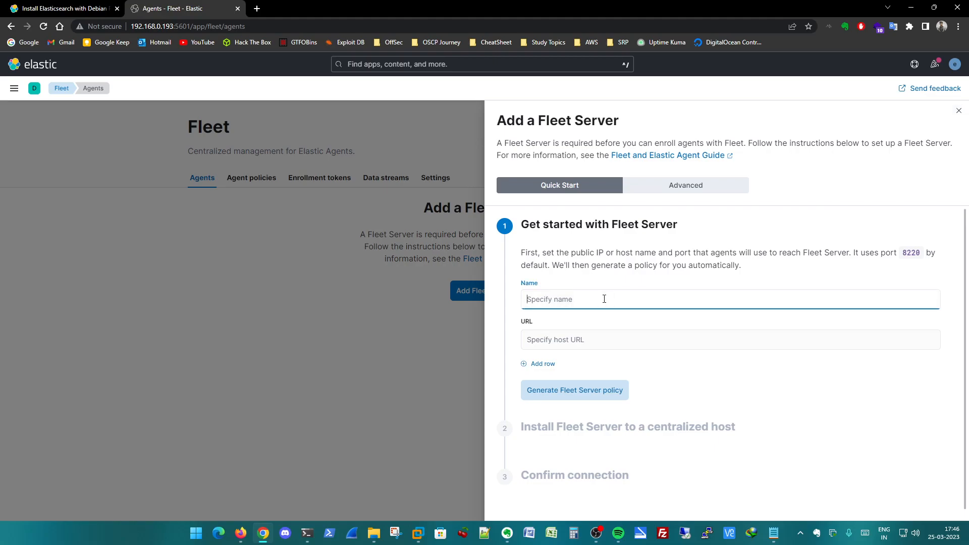
pyautogui.write('ELK')
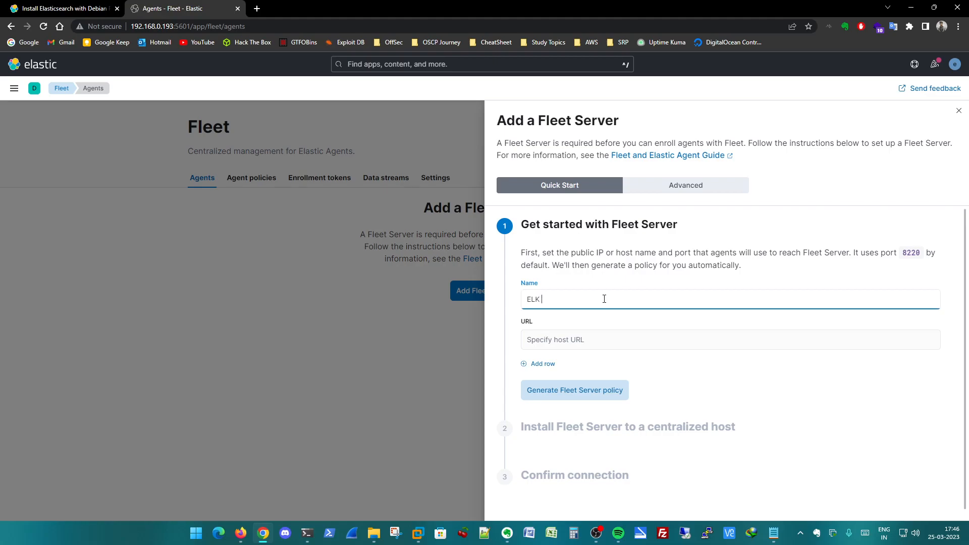
pyautogui.write('Fleet S')
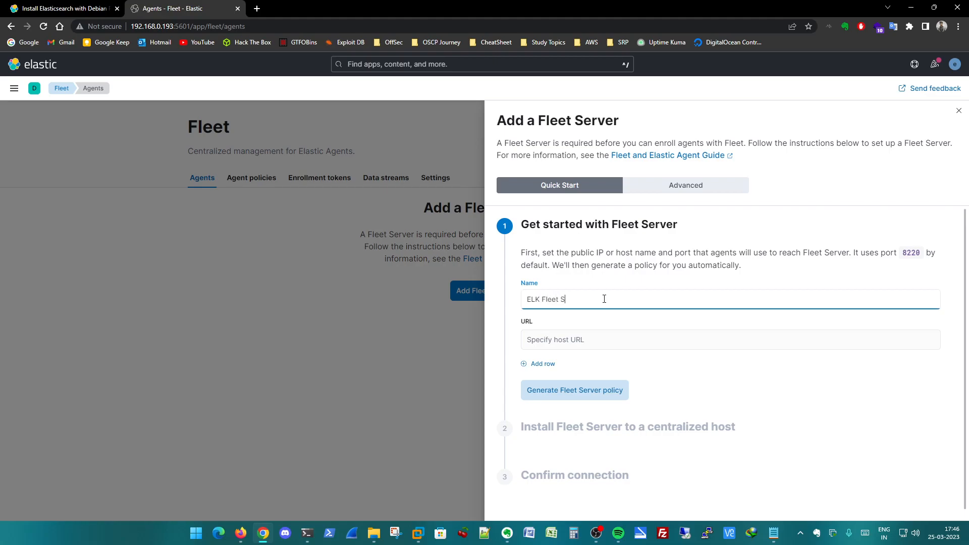
pyautogui.write('erver')
pyautogui.click(730, 339)
pyautogui.write('http')
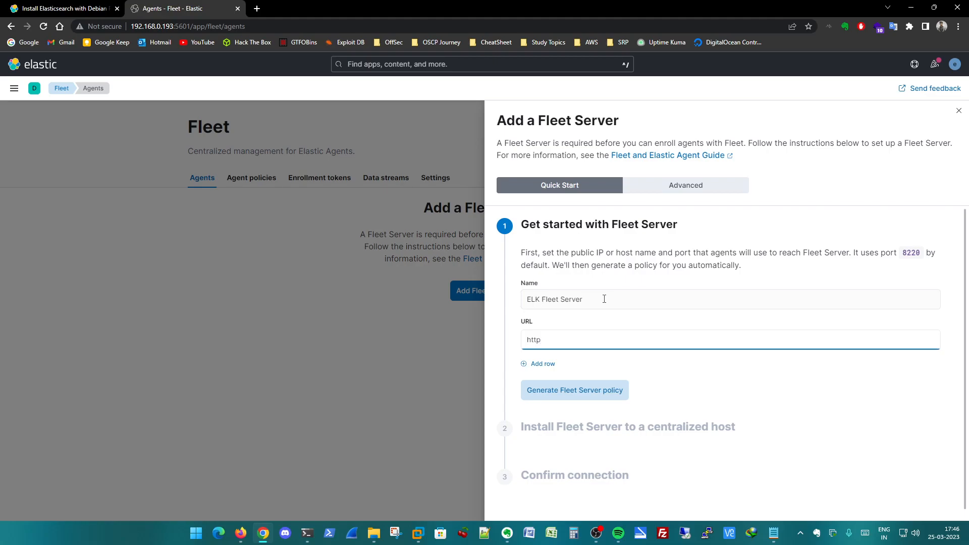
pyautogui.write('://')
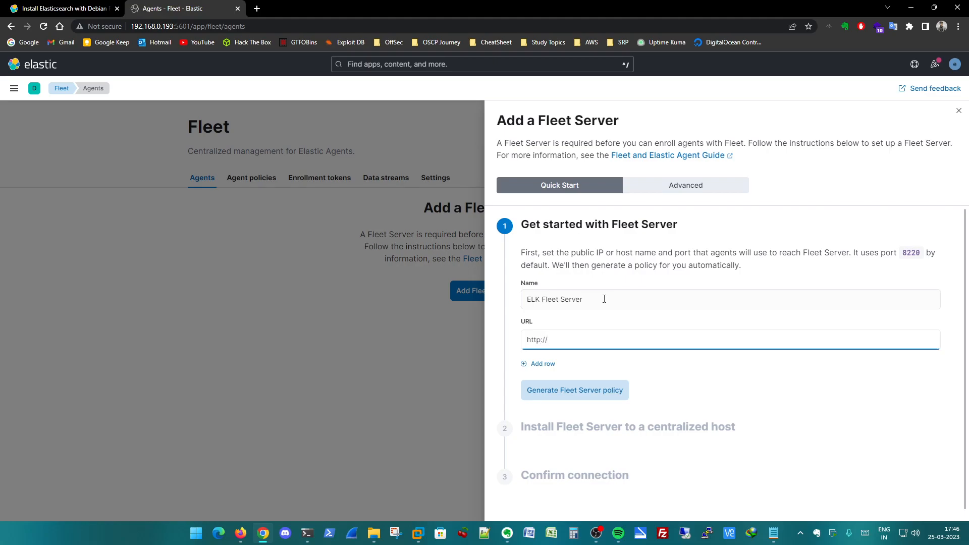
pyautogui.write('192.168.0.193:')
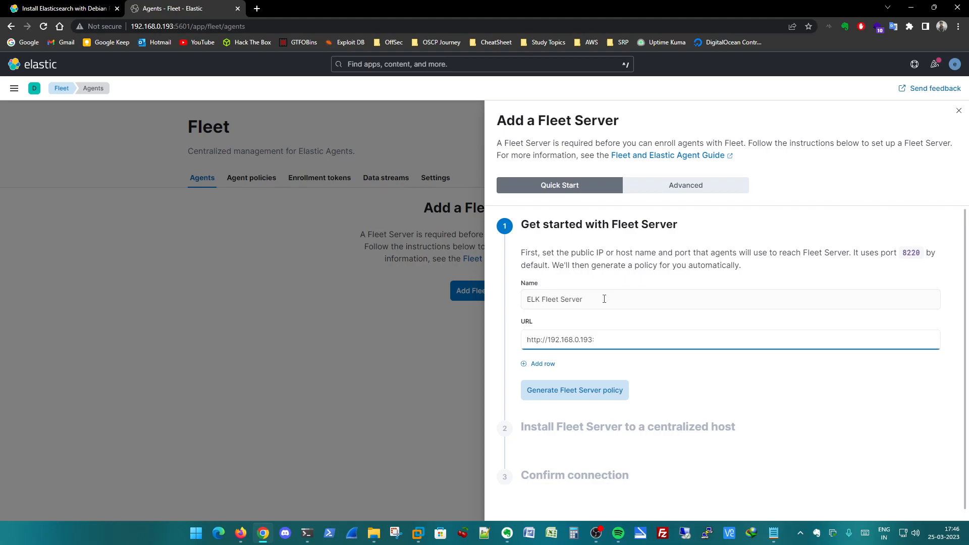
pyautogui.write('8220')
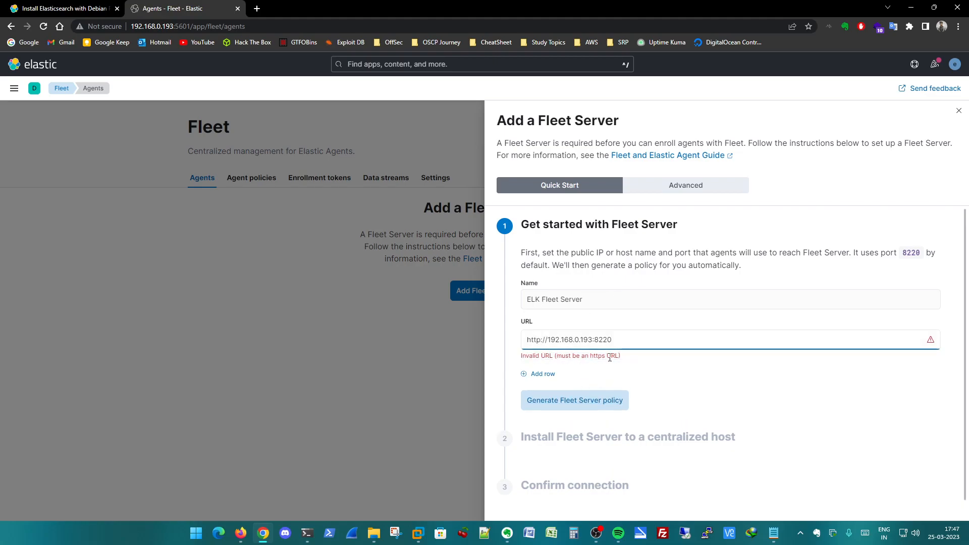
pyautogui.click(574, 400)
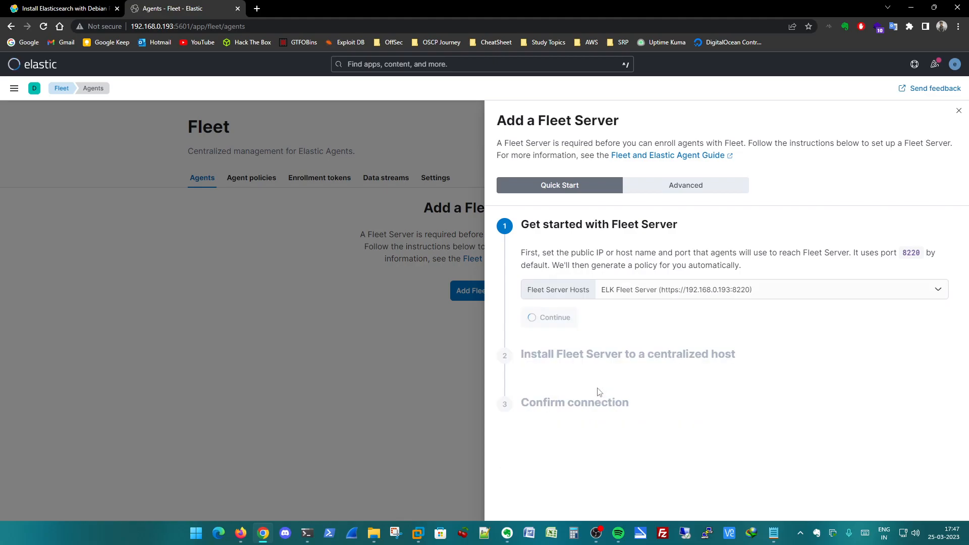
pyautogui.moveTo(665, 297)
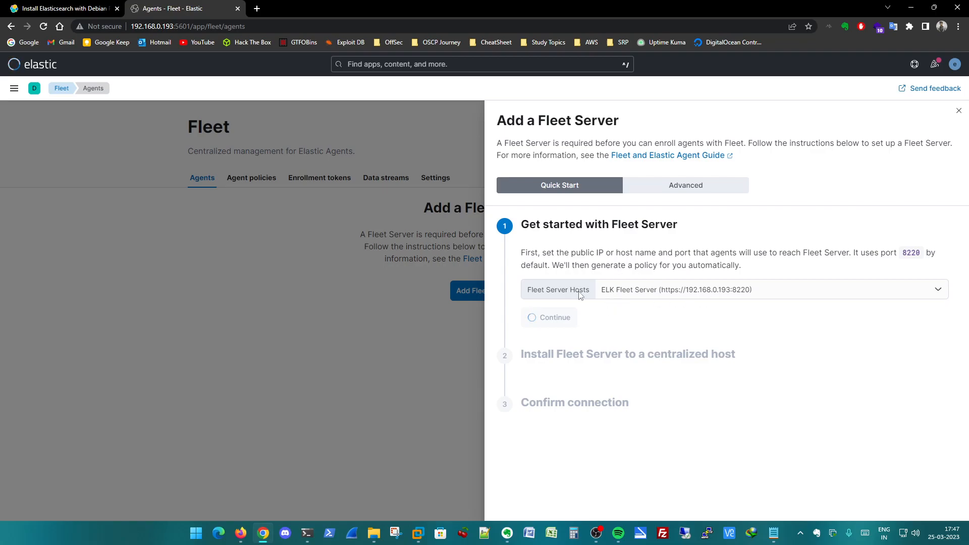
pyautogui.moveTo(678, 340)
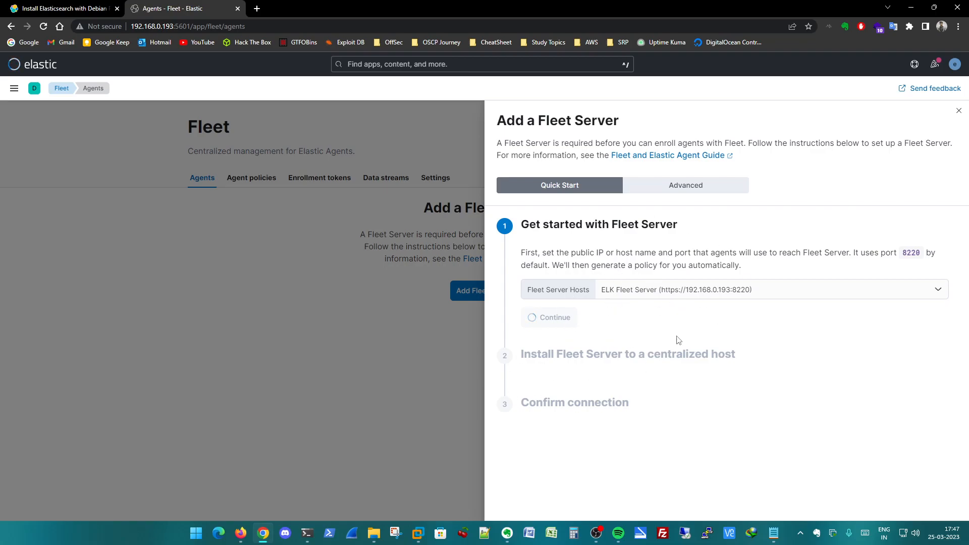
pyautogui.moveTo(656, 313)
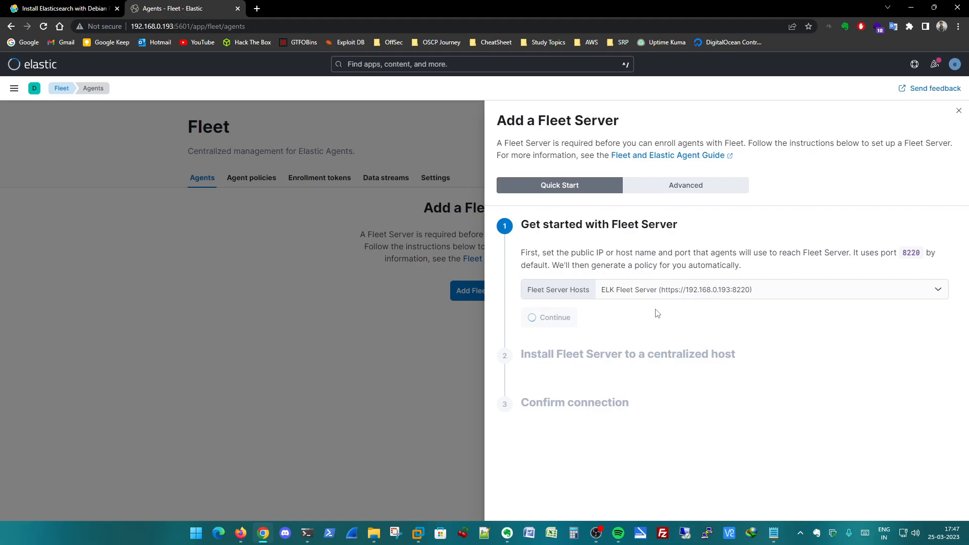
# Step: Continue to Install Fleet Server, view DEB commands, then return to the Linux Tar commands
pyautogui.click(551, 317)
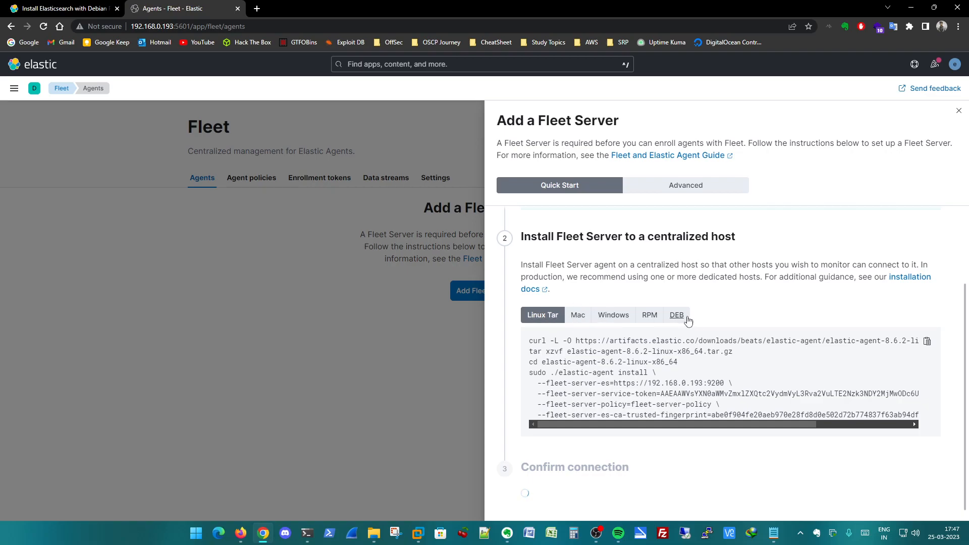
pyautogui.click(677, 314)
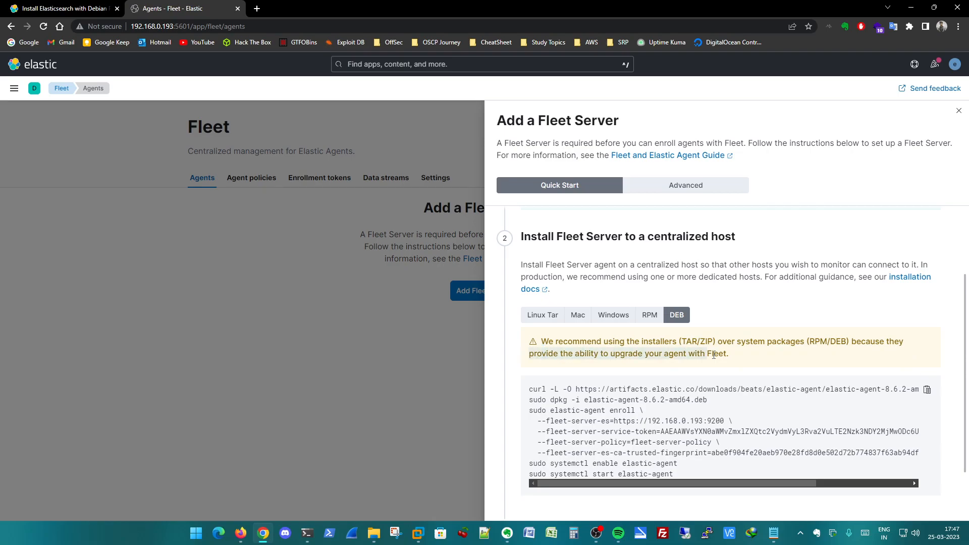
pyautogui.moveTo(542, 315)
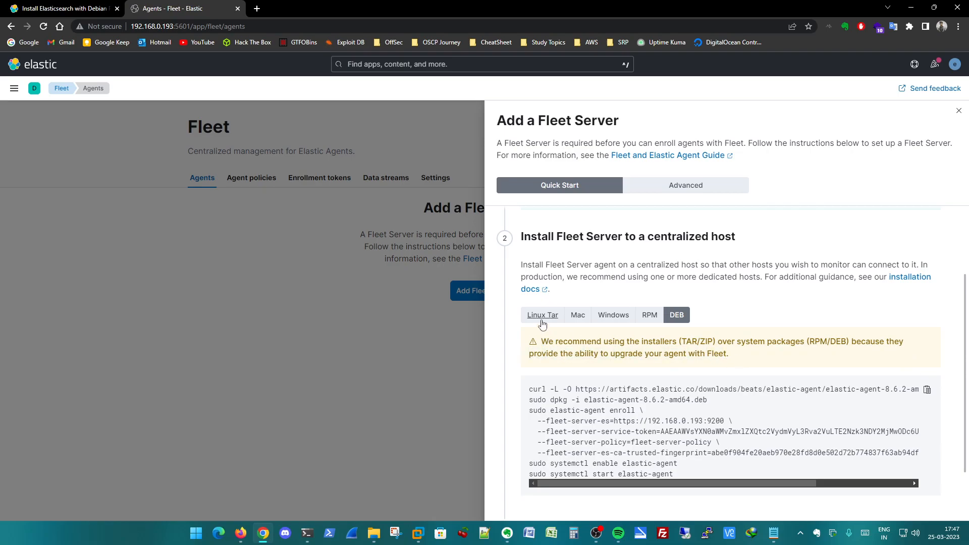
pyautogui.click(542, 315)
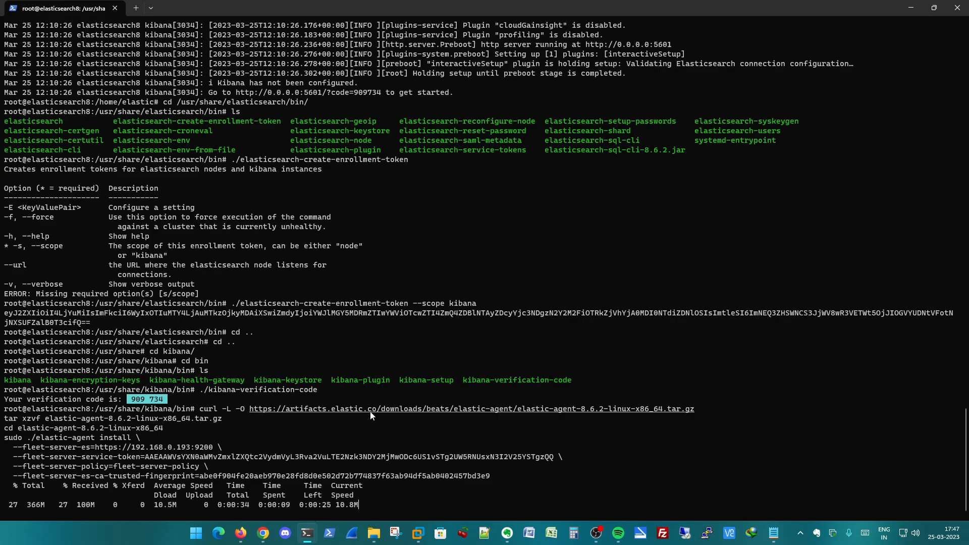
pyautogui.moveTo(572, 412)
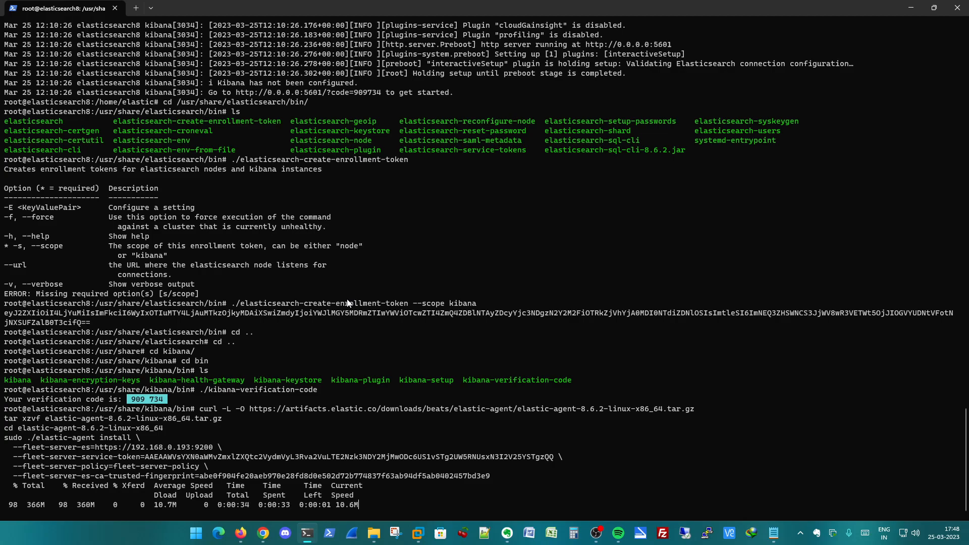
# Step: Scroll through the Elastic Agent 8.6.2 install output and answer Y to continue
pyautogui.scroll(-3)
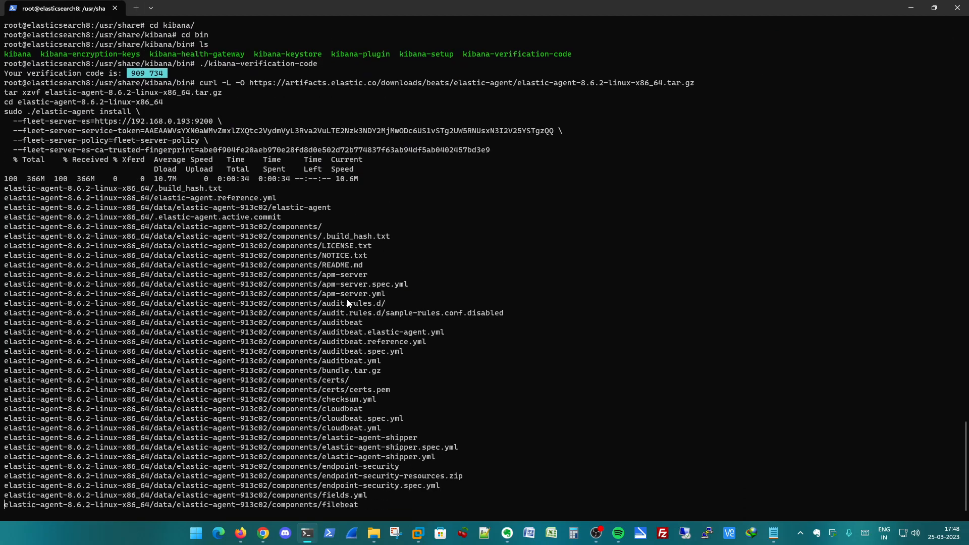
pyautogui.scroll(-3)
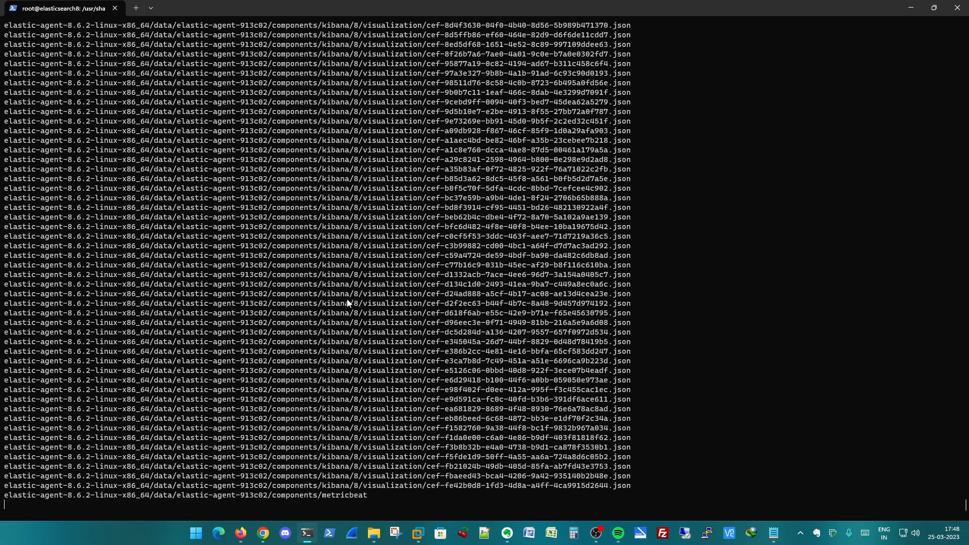
pyautogui.scroll(-3)
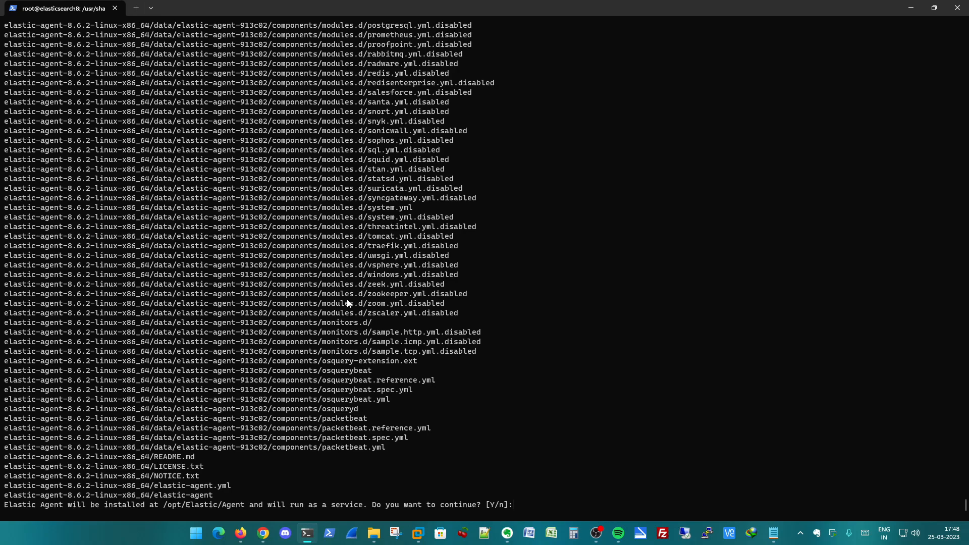
pyautogui.write('Y')
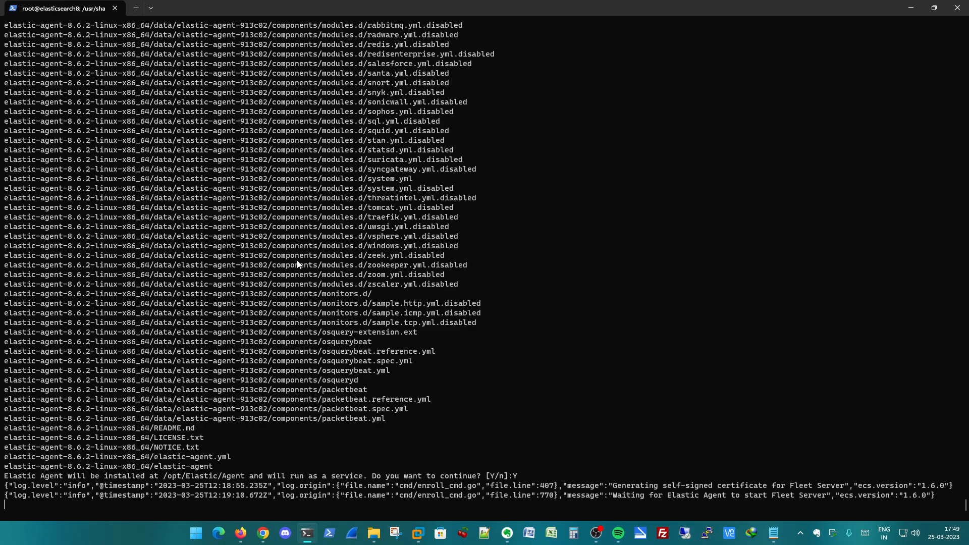
pyautogui.moveTo(908, 8)
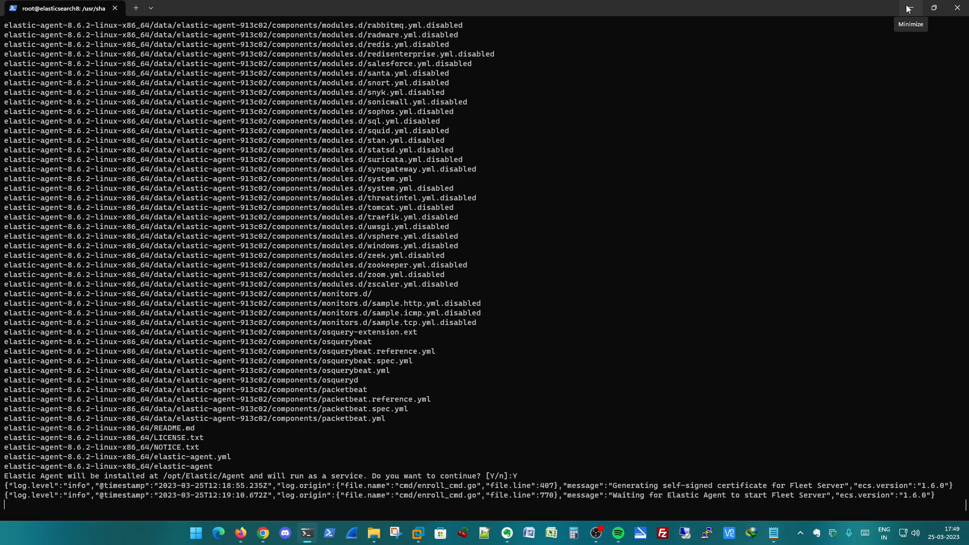
pyautogui.moveTo(134, 499)
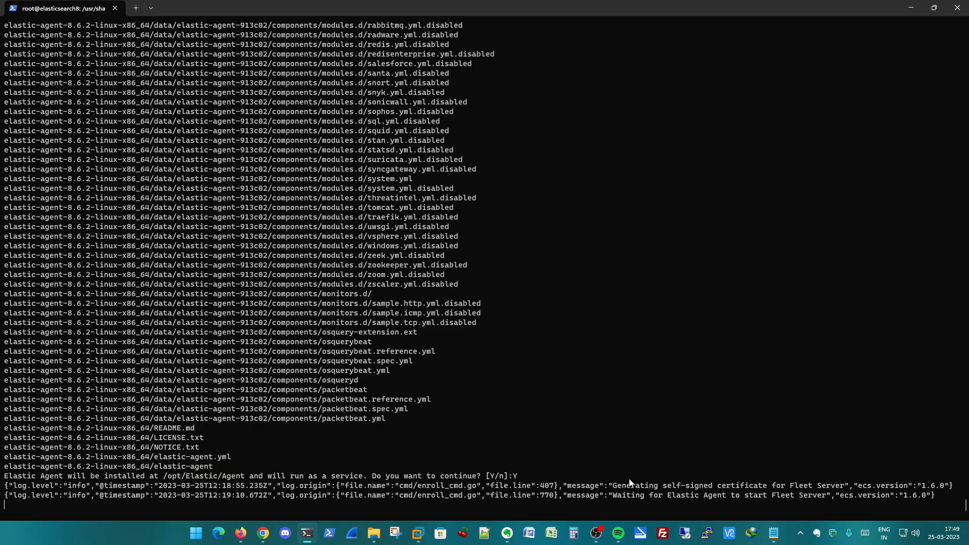
pyautogui.moveTo(806, 507)
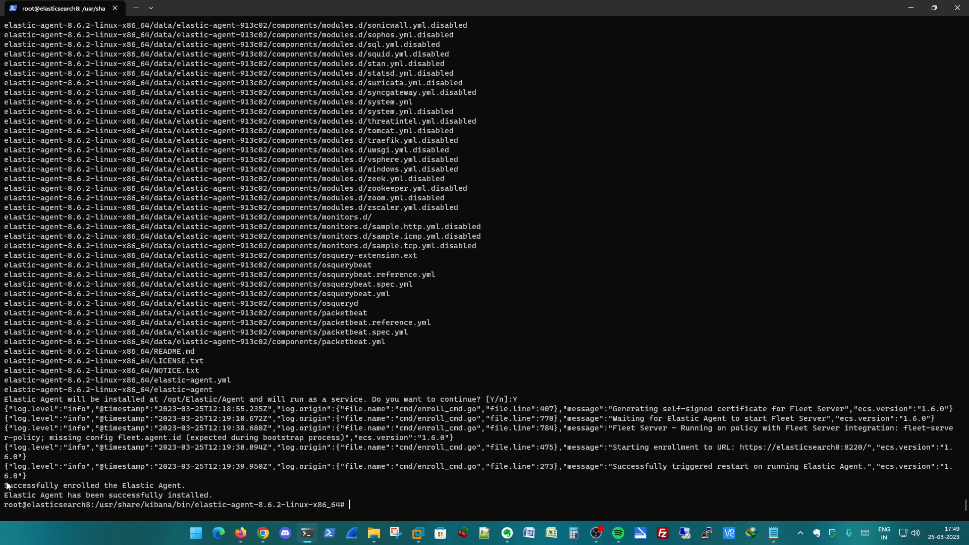
# Step: Watch the terminal until Elastic Agent reports successfully enrolled and installed
pyautogui.moveTo(3, 485); pyautogui.dragTo(182, 485)
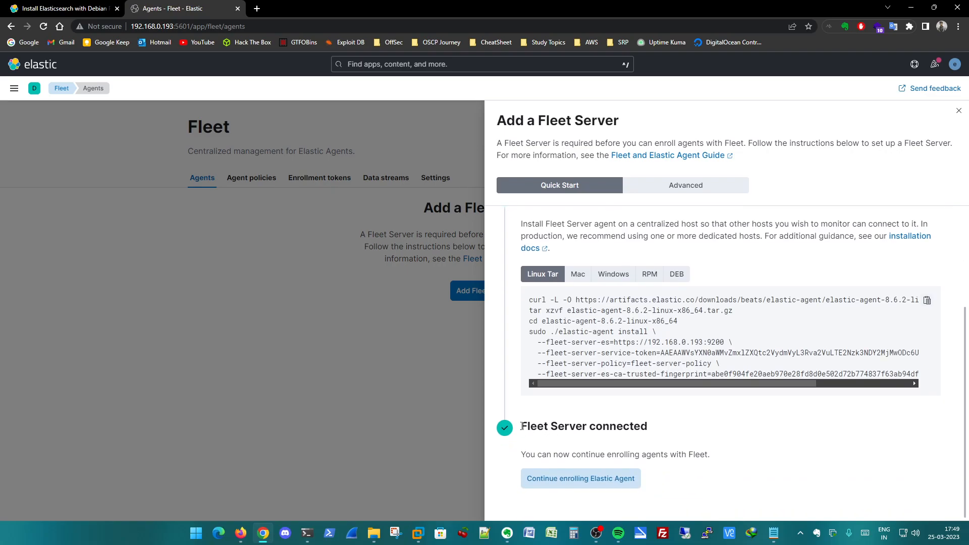
pyautogui.moveTo(590, 487)
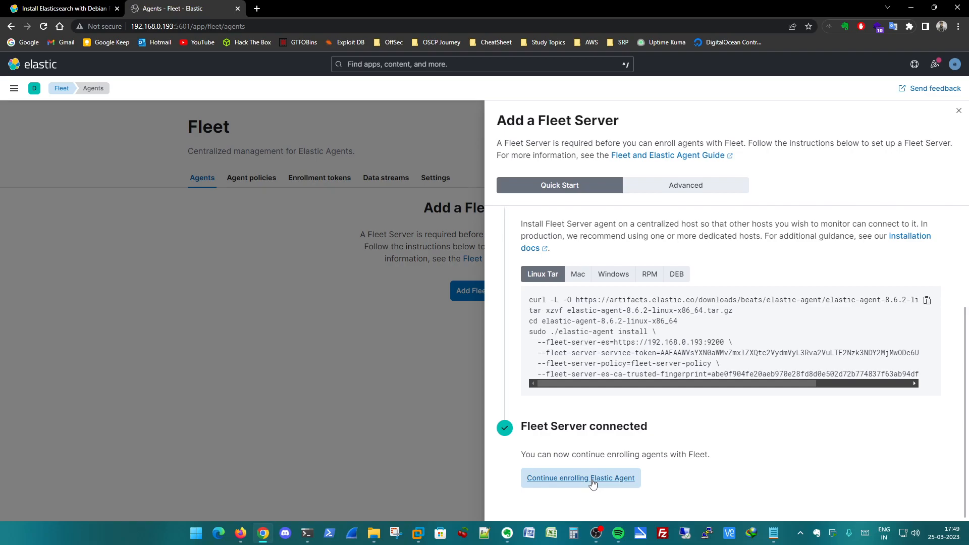
# Step: Continue to enrolling Elastic Agents and type 'Windows' as the new agent policy name
pyautogui.click(579, 478)
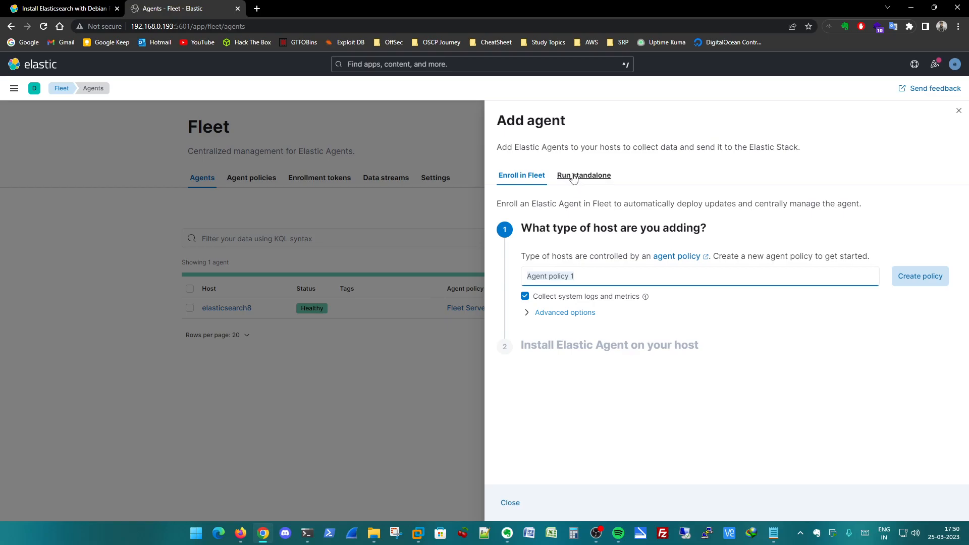
pyautogui.moveTo(577, 296)
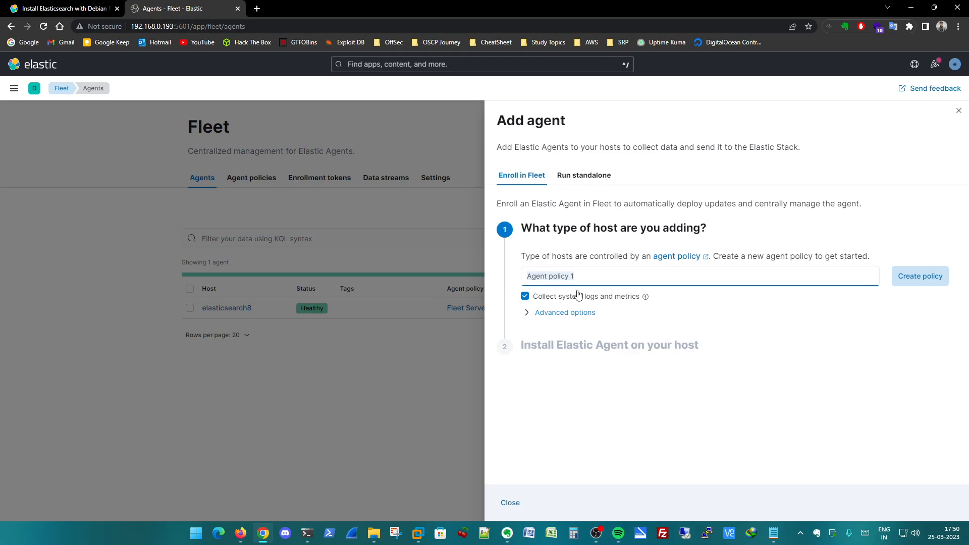
pyautogui.moveTo(246, 398)
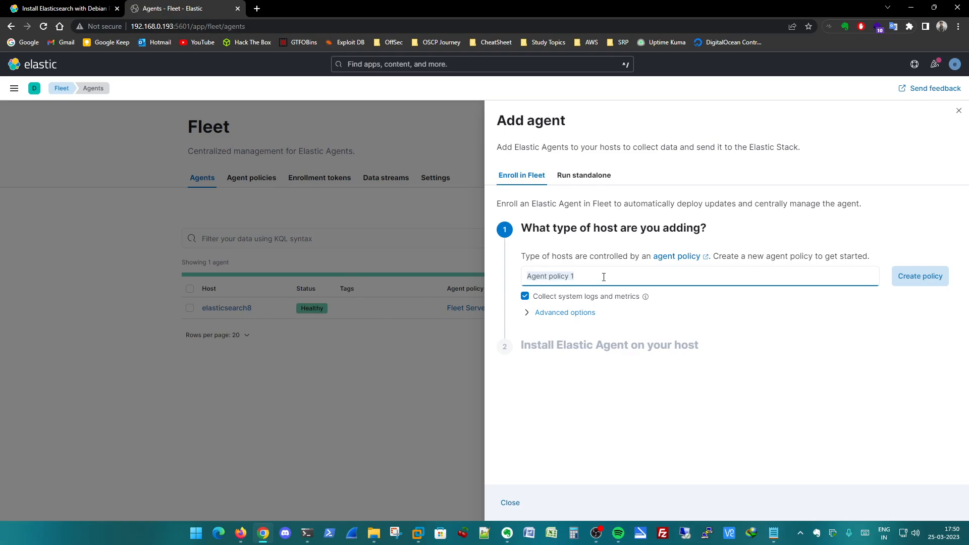
pyautogui.moveTo(589, 329)
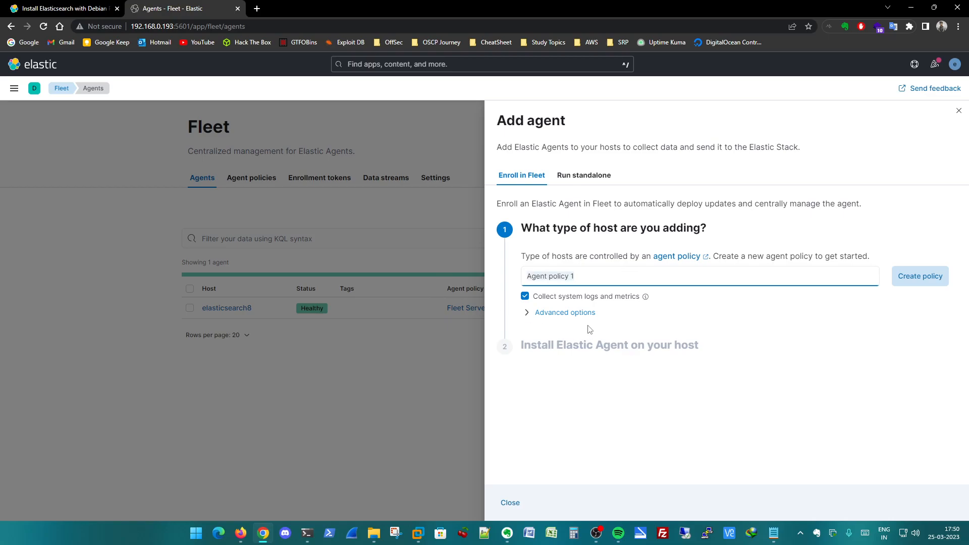
pyautogui.write('W')
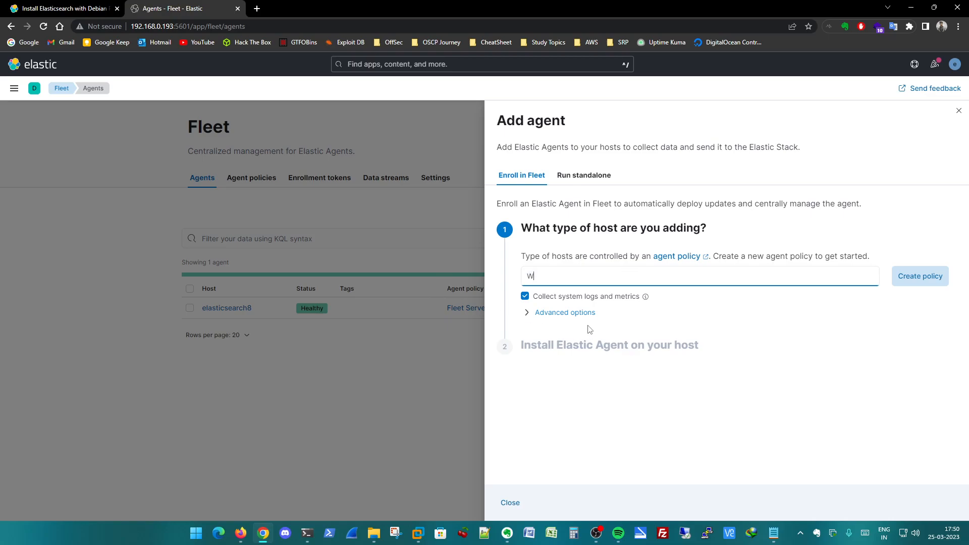
pyautogui.write('indows')
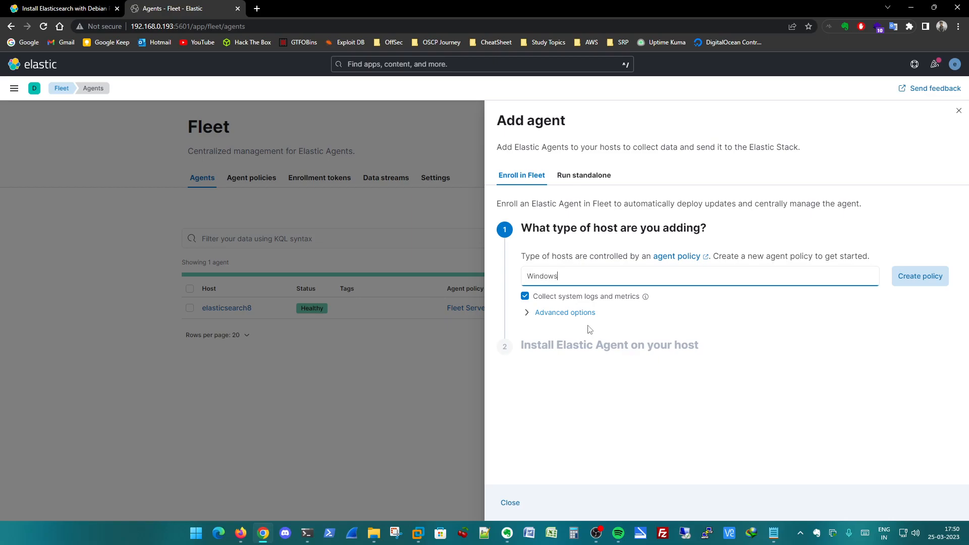
pyautogui.moveTo(564, 315)
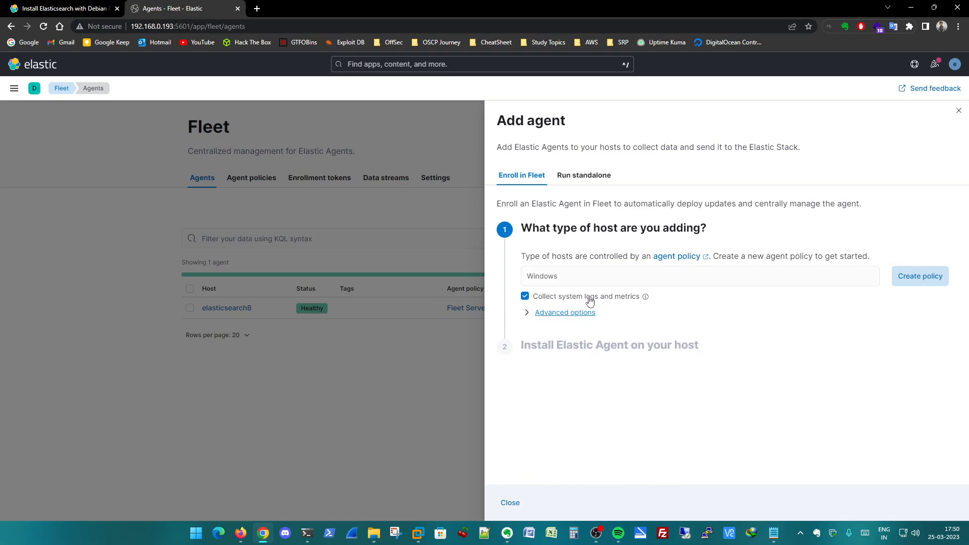
pyautogui.moveTo(752, 141)
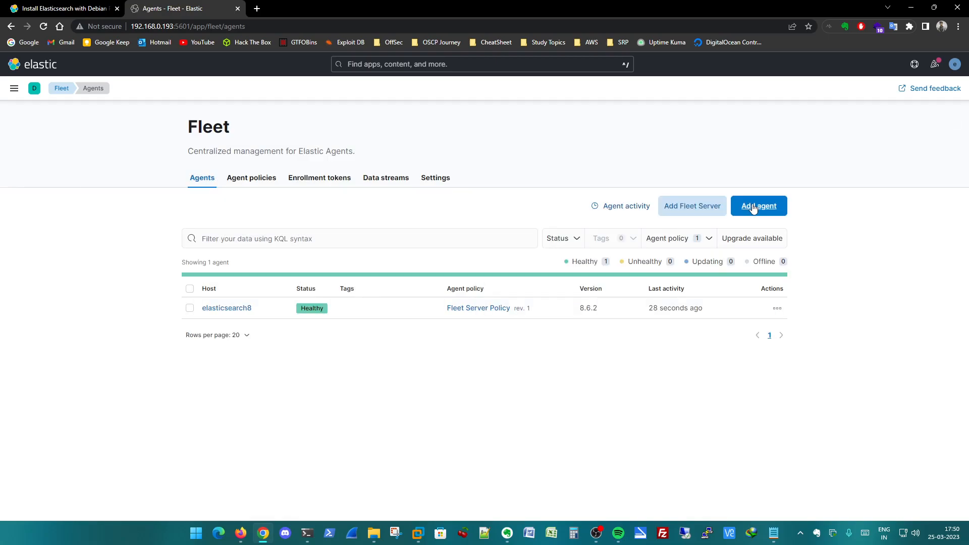
# Step: On the Agent policies tab, create a policy named 'Windows' with system logs and metrics
pyautogui.click(251, 177)
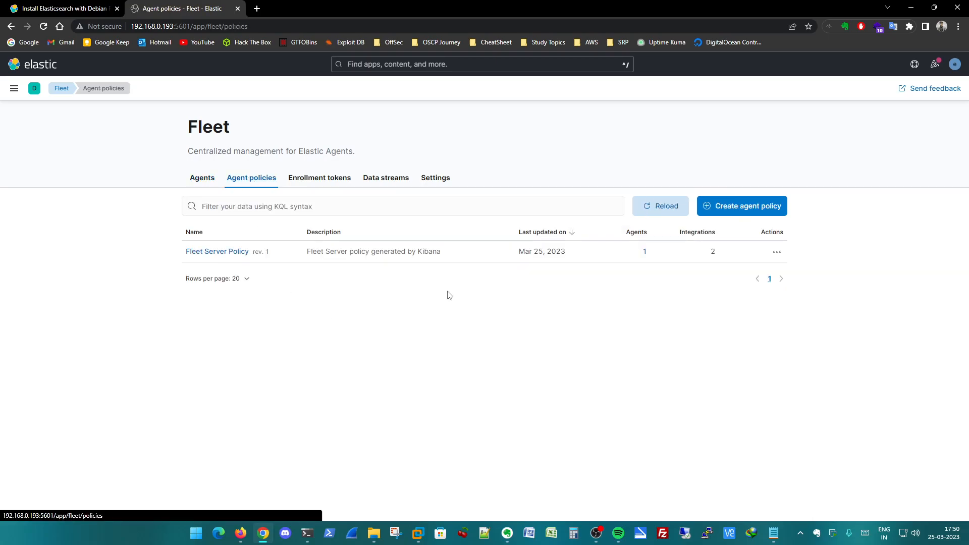
pyautogui.click(741, 206)
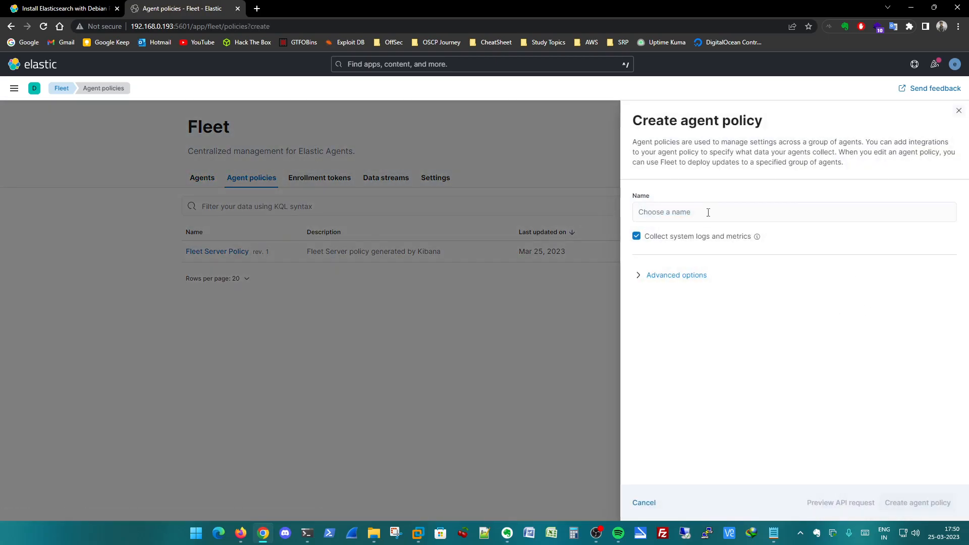
pyautogui.click(793, 212)
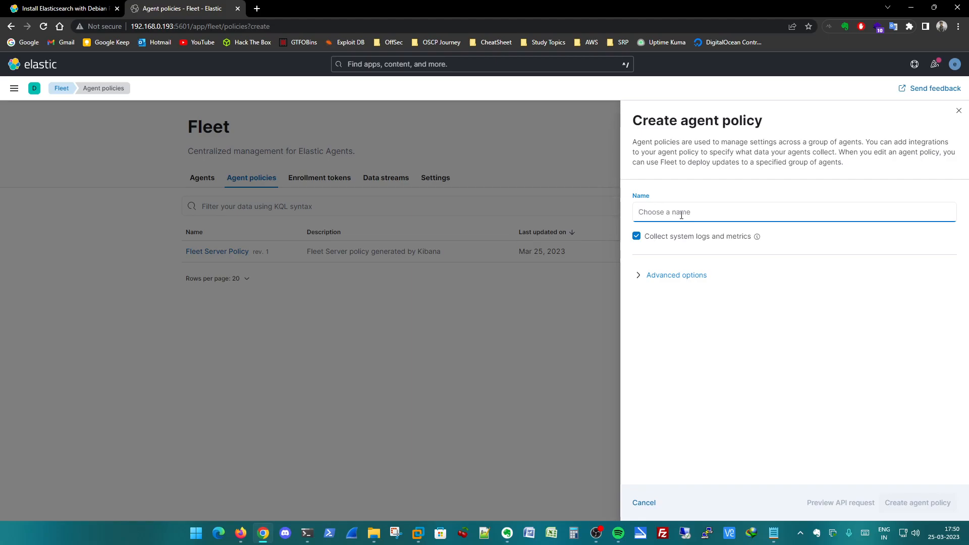
pyautogui.write('Windows')
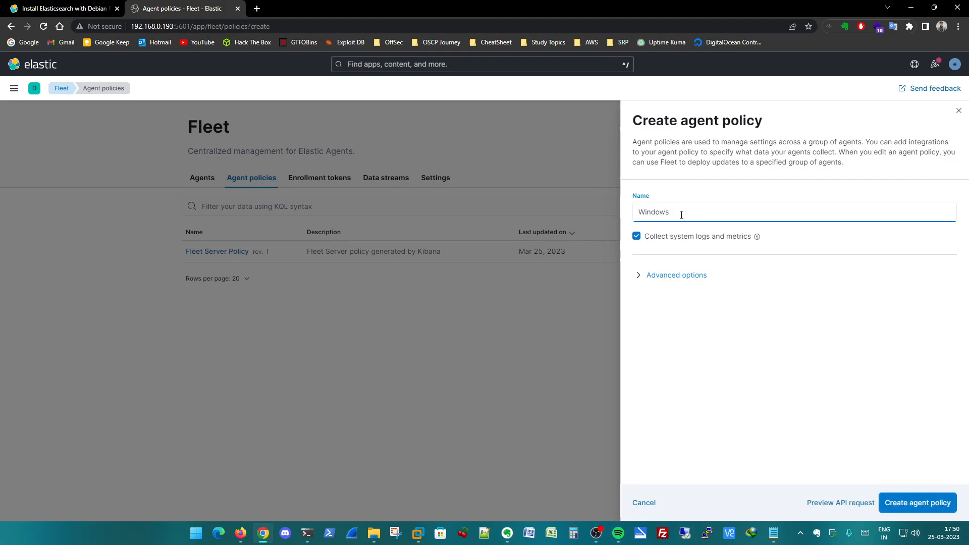
pyautogui.moveTo(917, 502)
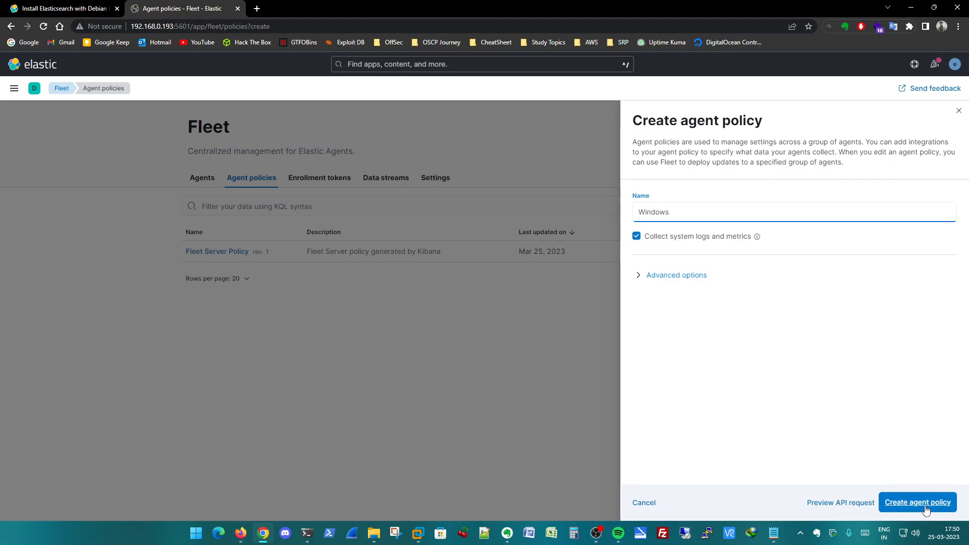
pyautogui.click(917, 502)
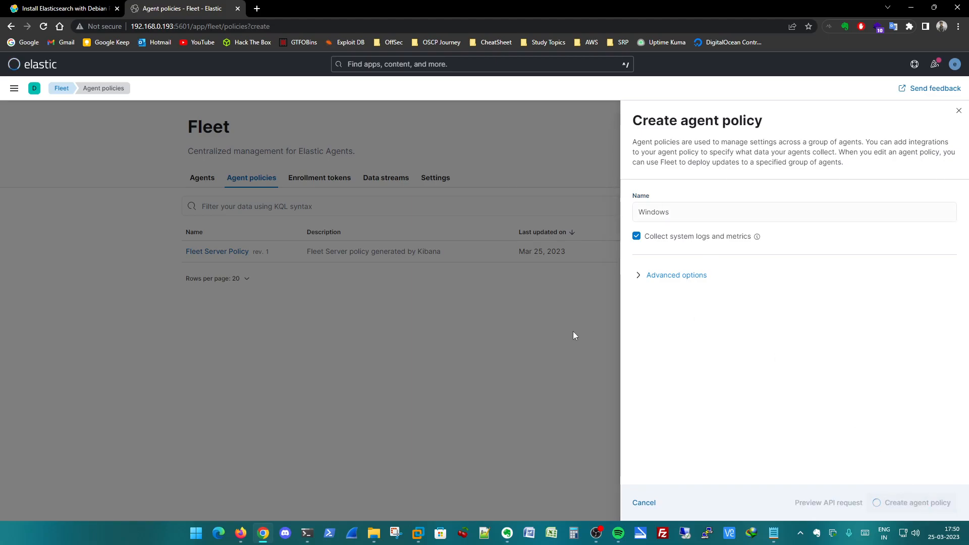
pyautogui.click(916, 503)
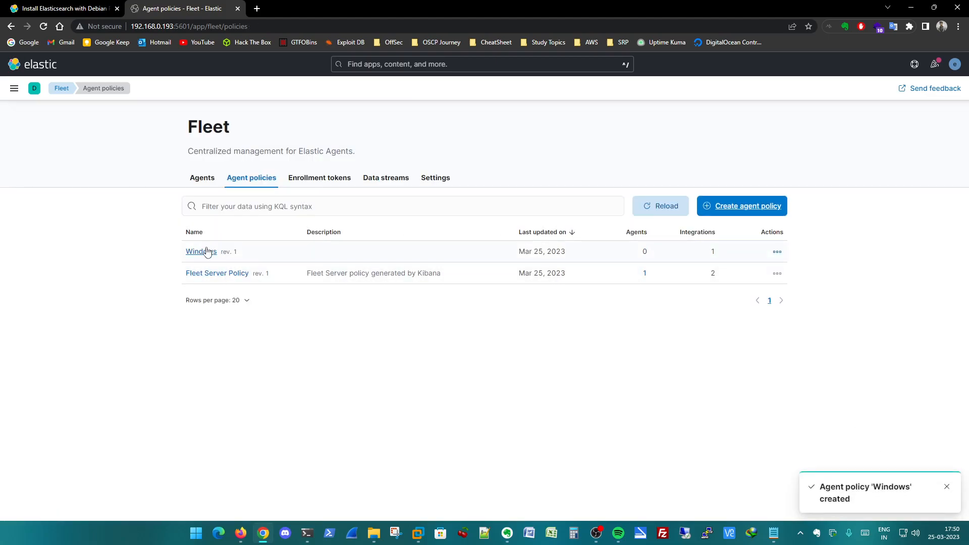
# Step: Open the Windows policy's details and search the integrations catalogue for 'win'
pyautogui.click(199, 251)
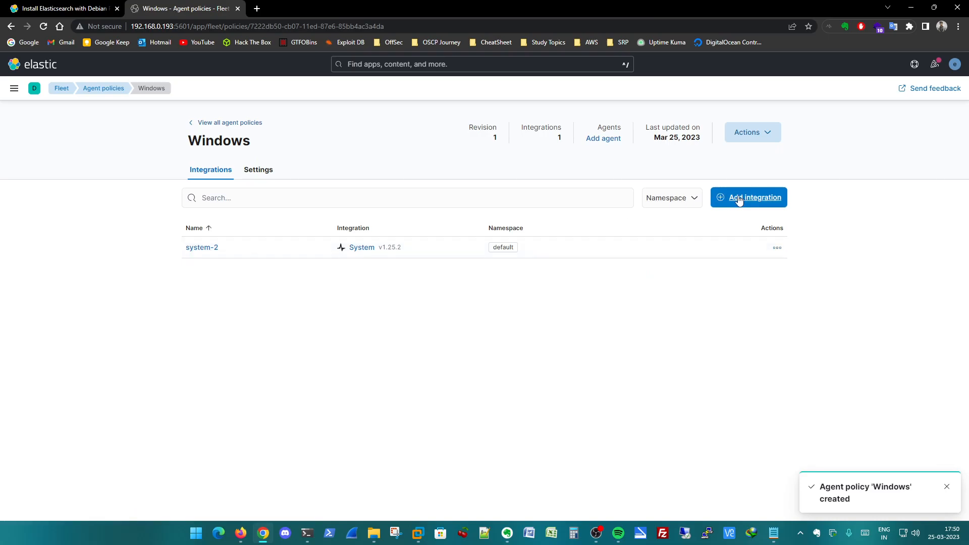
pyautogui.click(748, 197)
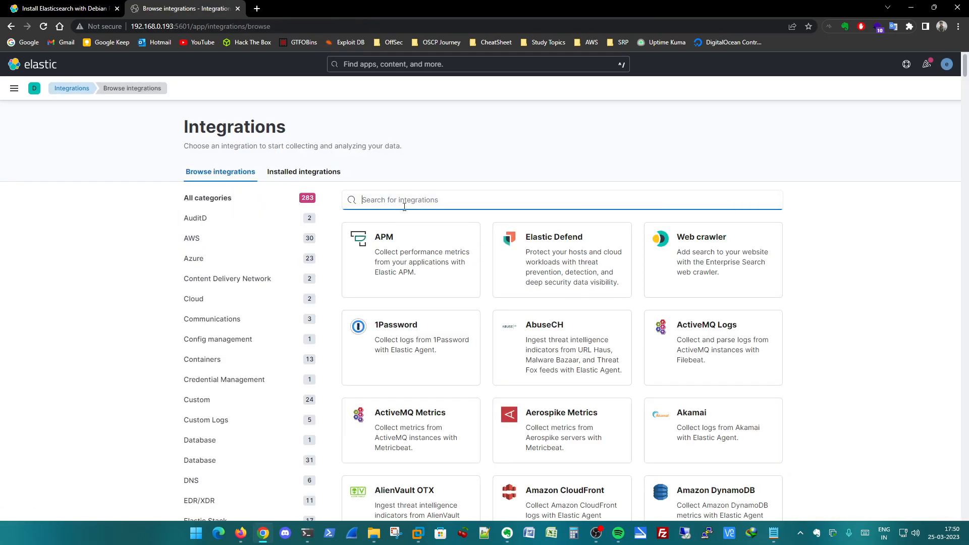
pyautogui.write('win')
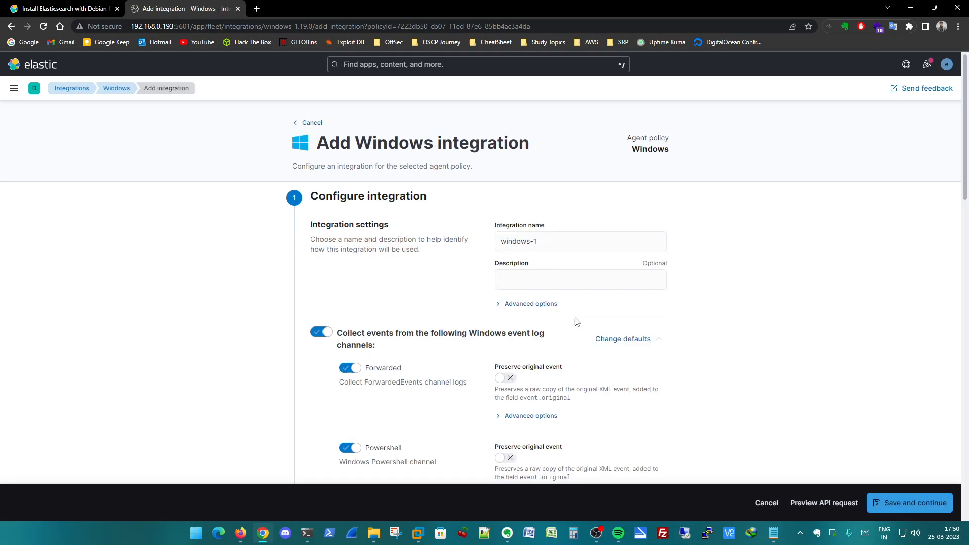
# Step: Rename the integration 'windows-integration', review its settings, and save it to the Windows policy
pyautogui.click(579, 241)
pyautogui.write('inte')
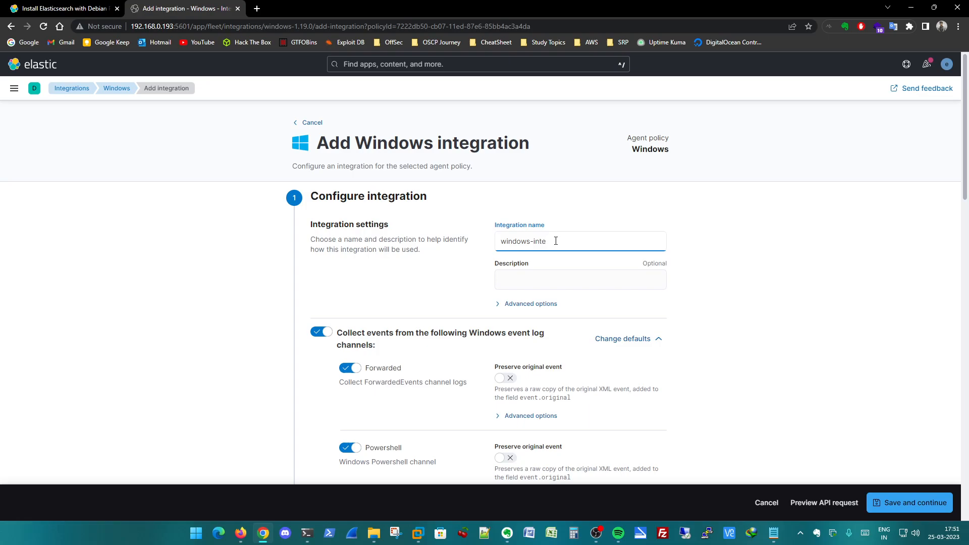
pyautogui.write('gration')
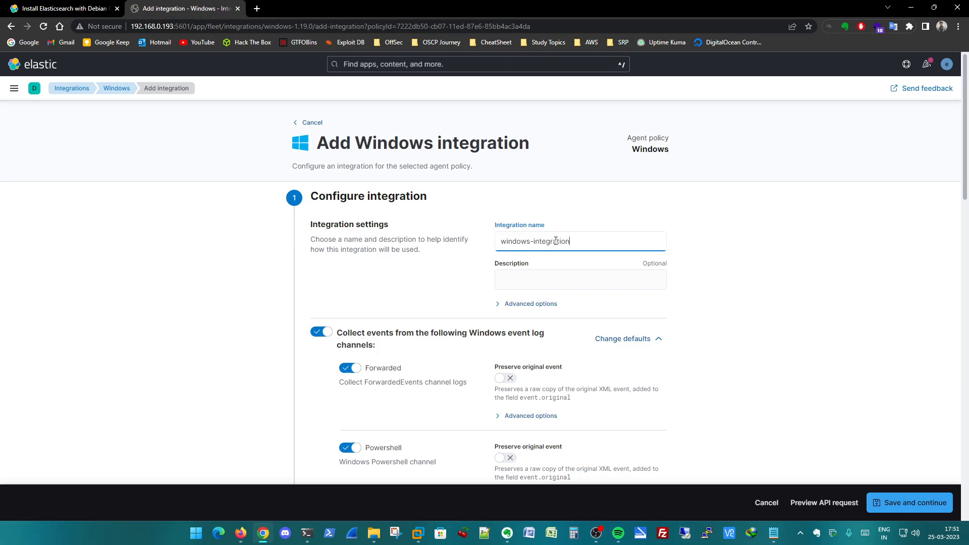
pyautogui.scroll(-3)
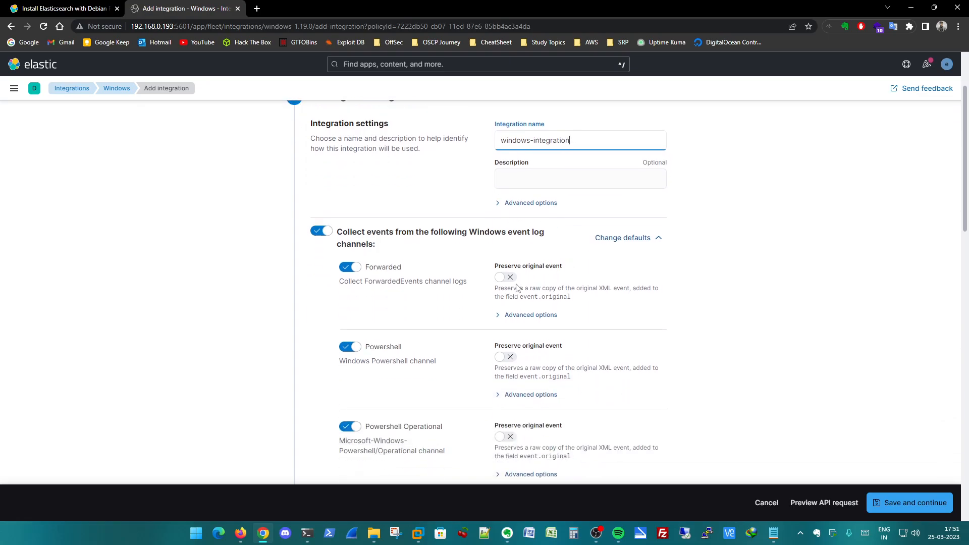
pyautogui.scroll(-3)
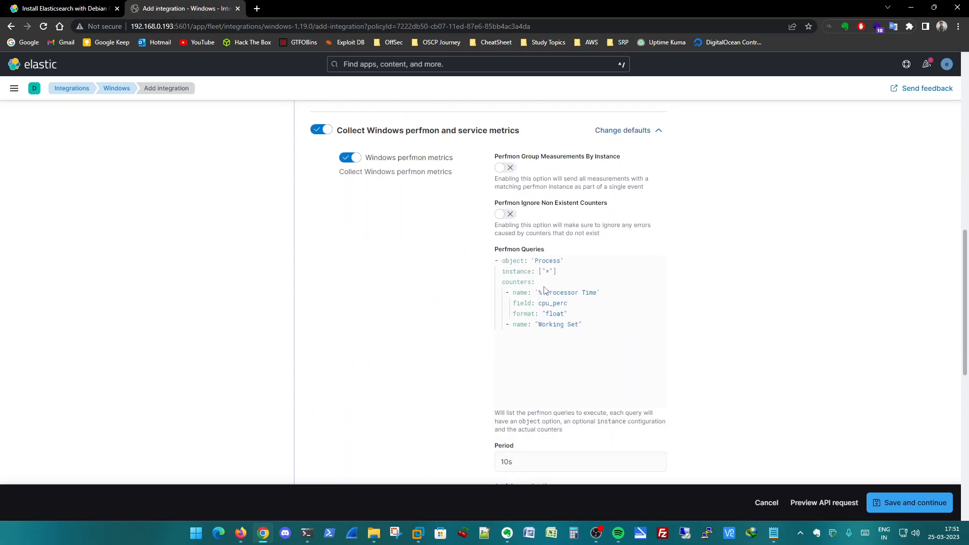
pyautogui.scroll(-3)
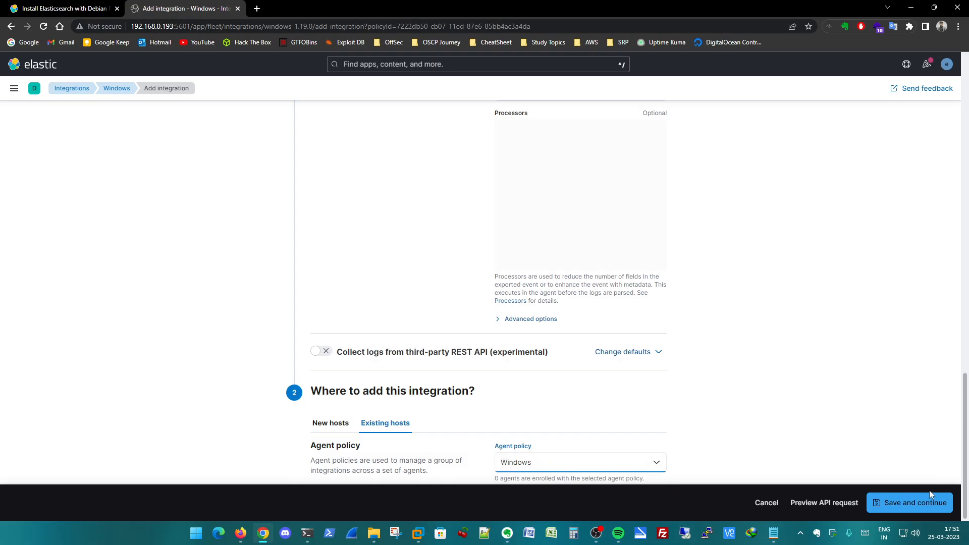
pyautogui.click(908, 502)
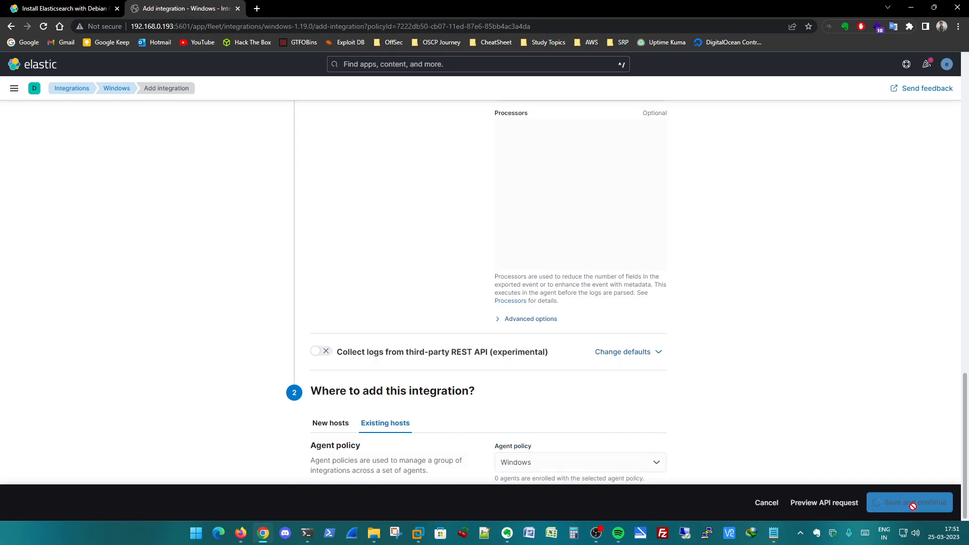
pyautogui.click(909, 502)
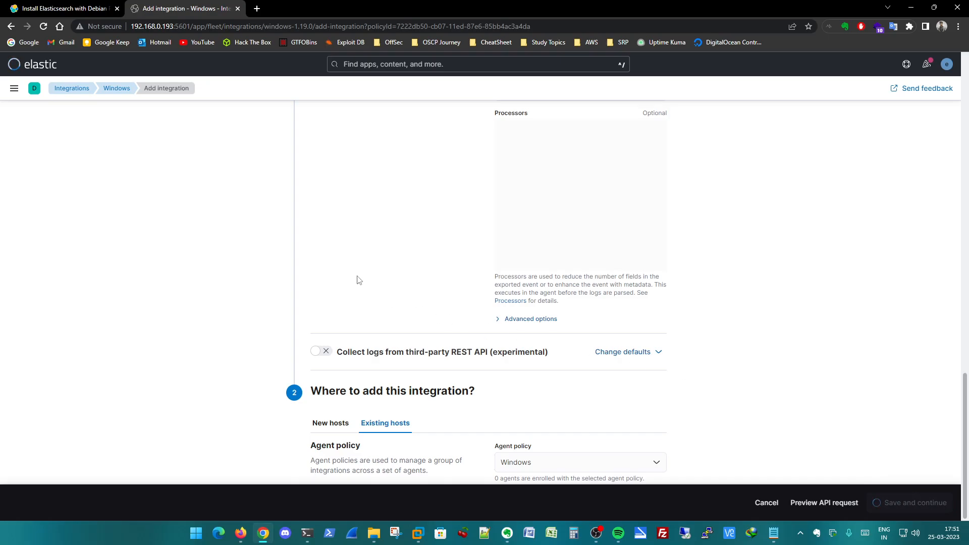
pyautogui.click(913, 502)
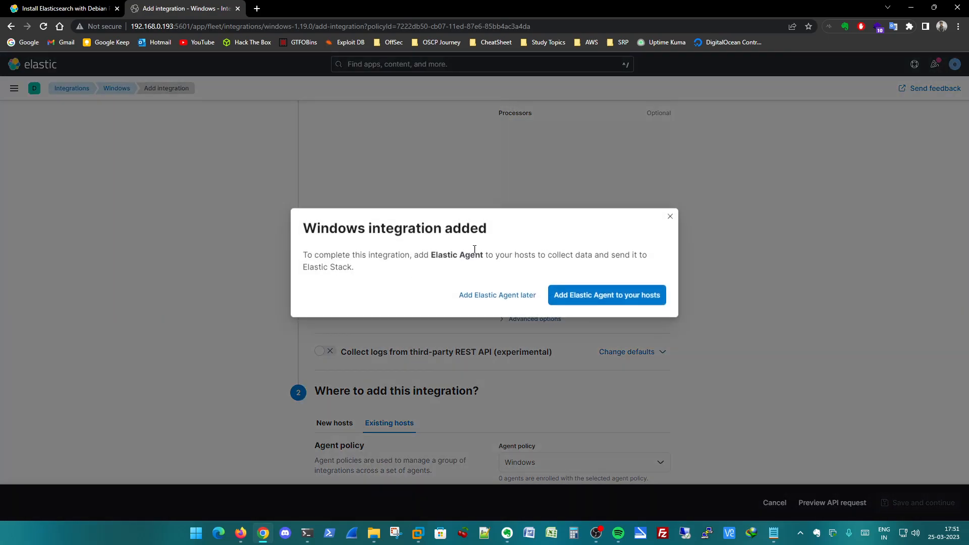
# Step: Skip agent enrollment and open the Windows policy showing system-2 and windows-integration
pyautogui.click(496, 294)
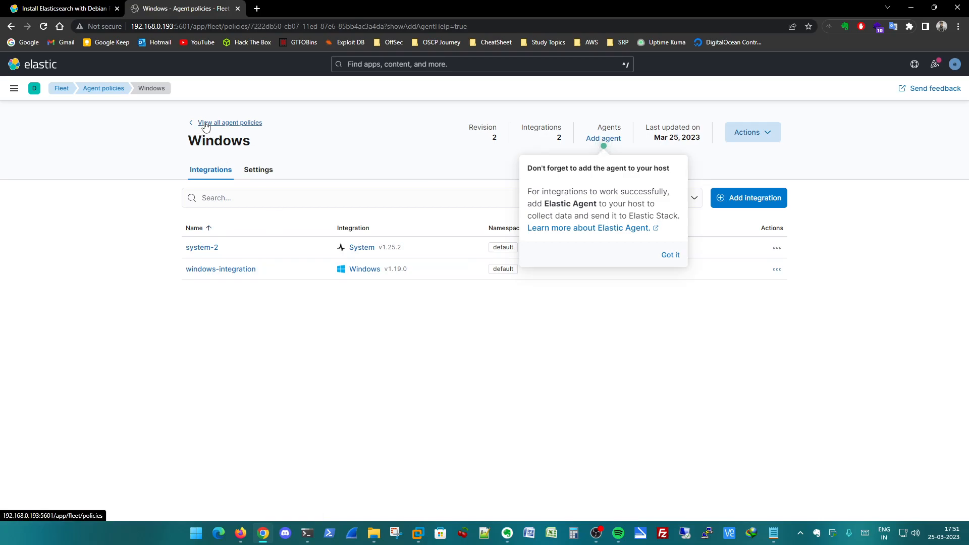
pyautogui.click(229, 122)
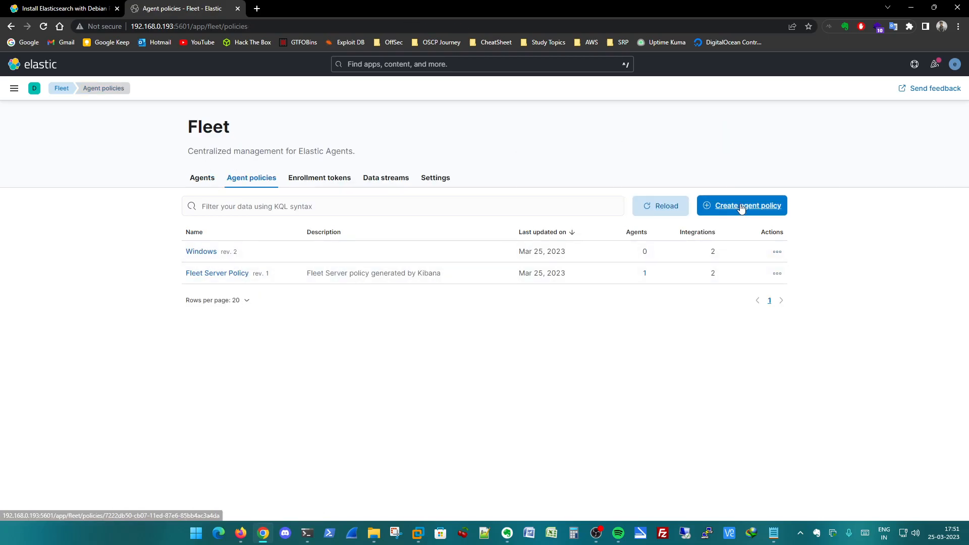
pyautogui.moveTo(290, 340)
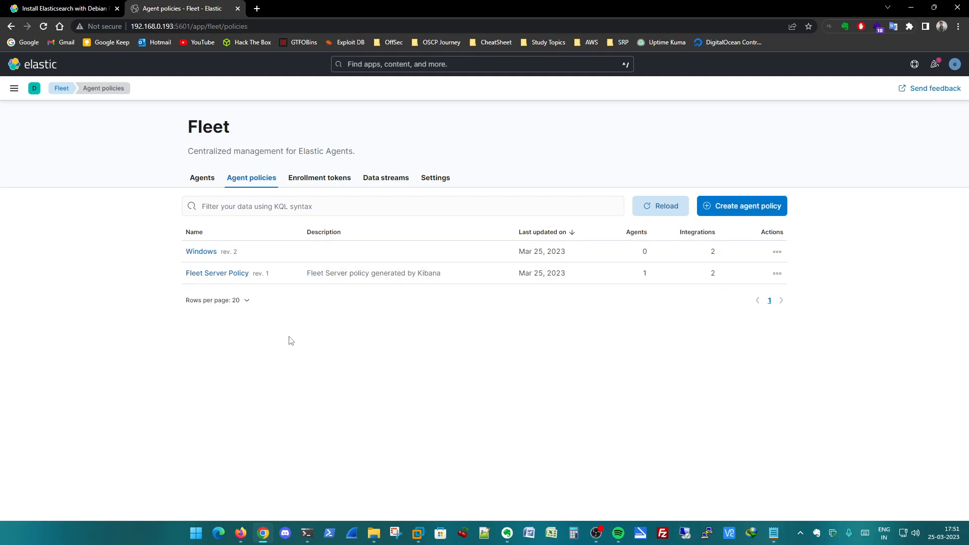
pyautogui.moveTo(201, 251)
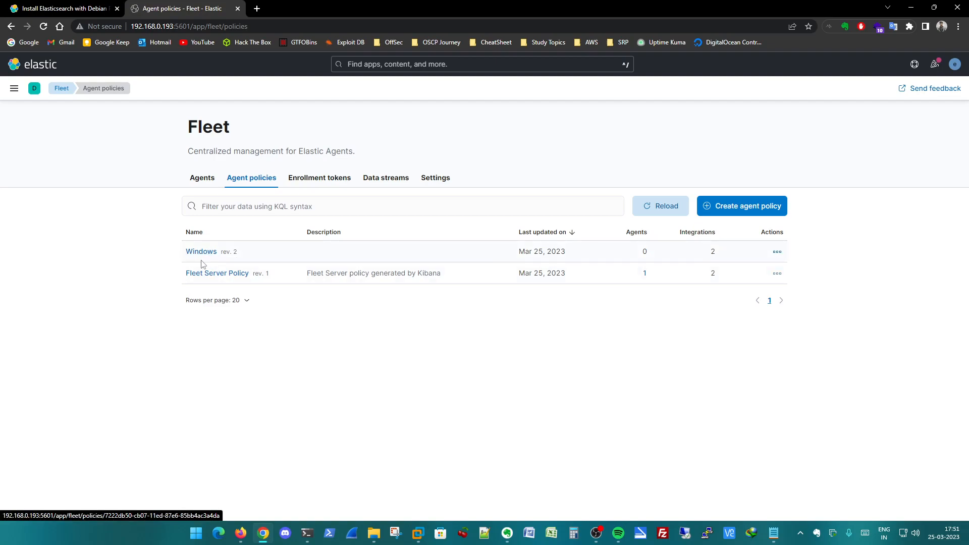
pyautogui.moveTo(201, 251)
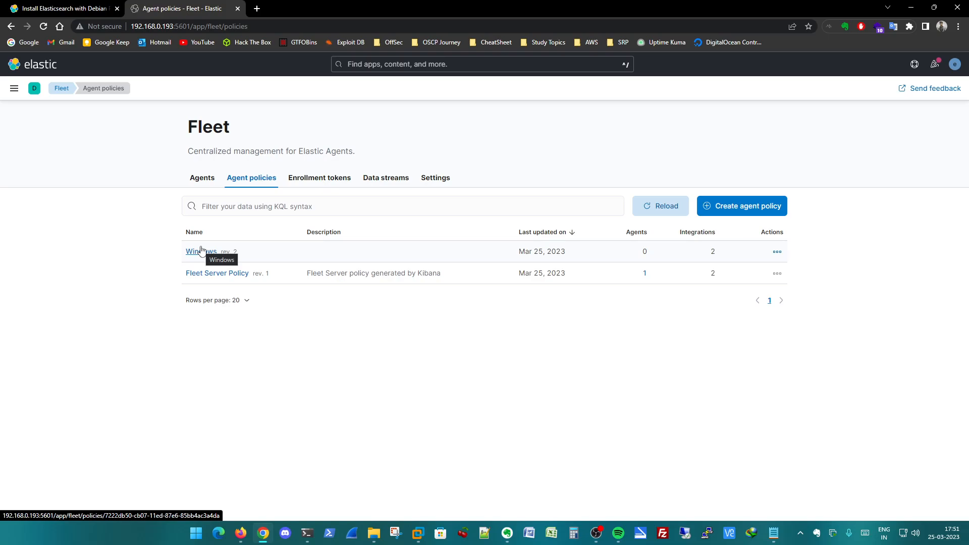
pyautogui.click(201, 251)
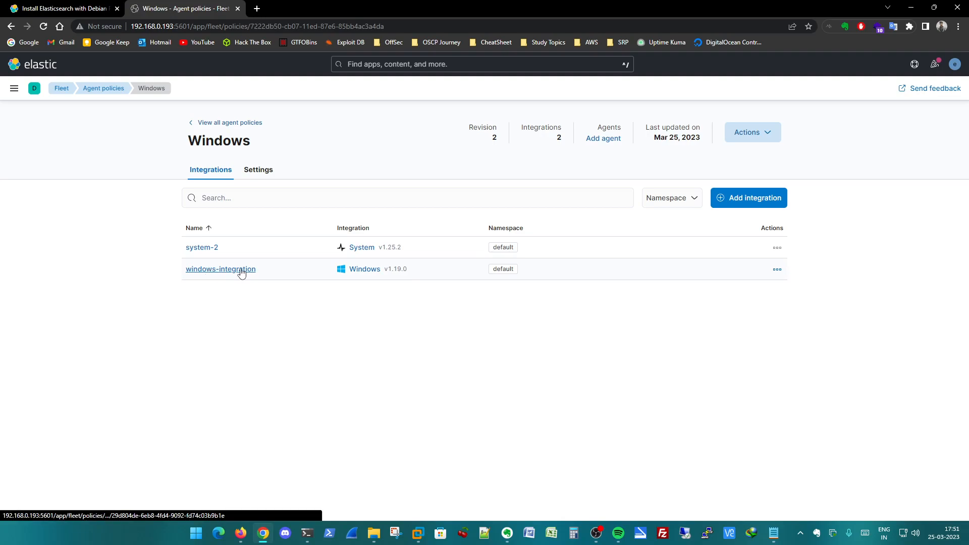
pyautogui.moveTo(363, 269)
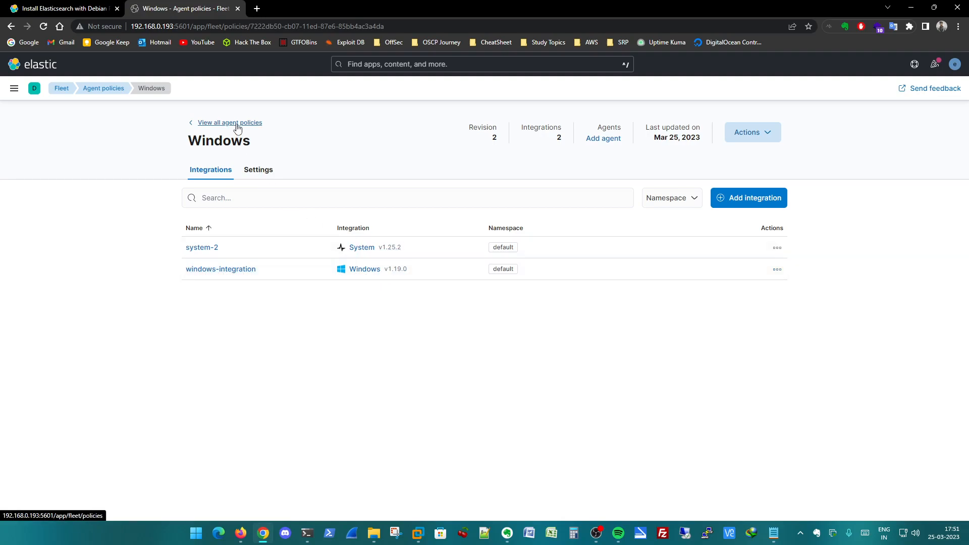
# Step: Browse agent policies, ending on the Agents tab with healthy elasticsearch8 on Fleet Server Policy
pyautogui.click(228, 122)
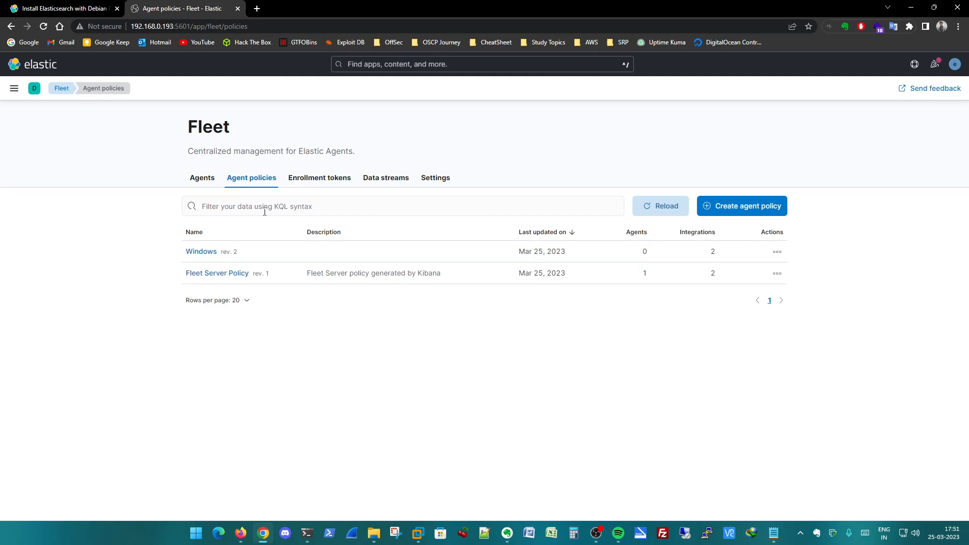
pyautogui.click(202, 178)
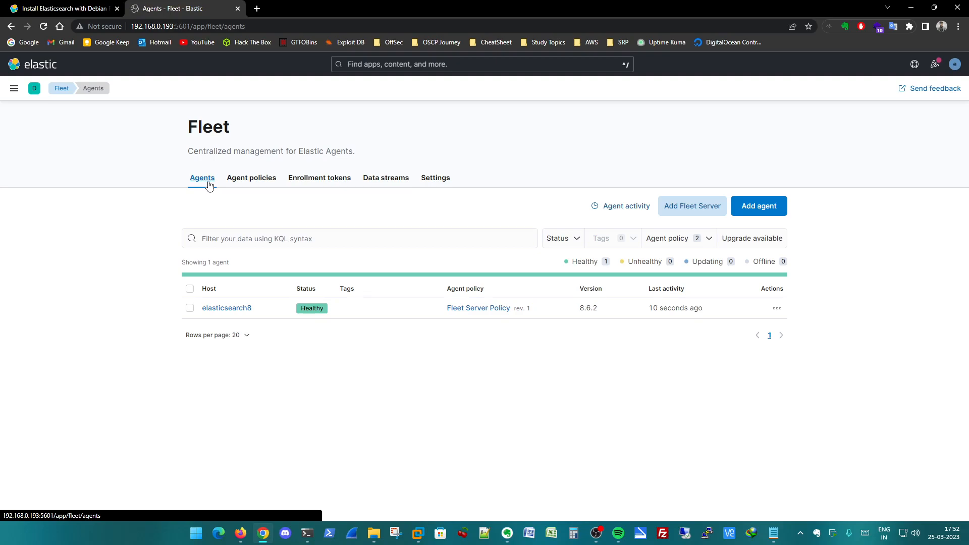
pyautogui.click(251, 178)
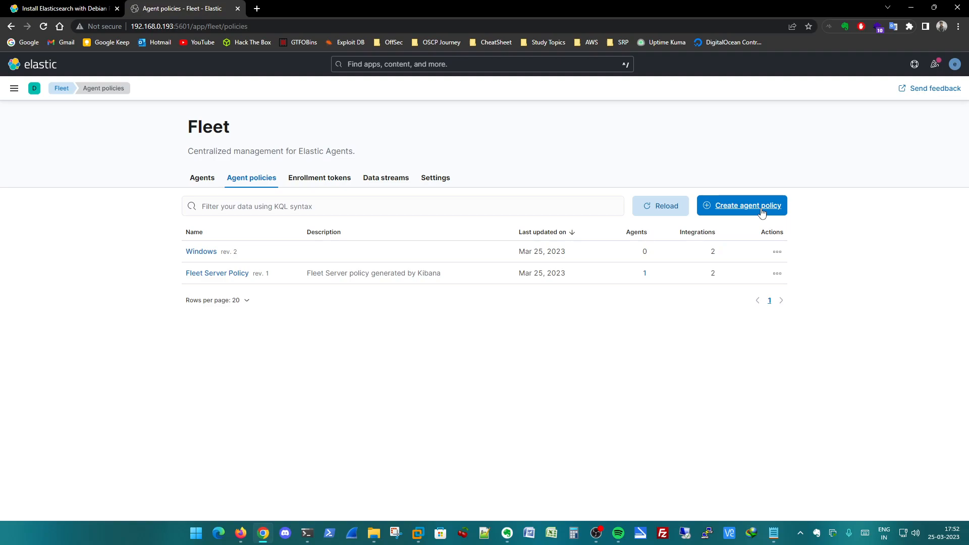
pyautogui.moveTo(394, 258)
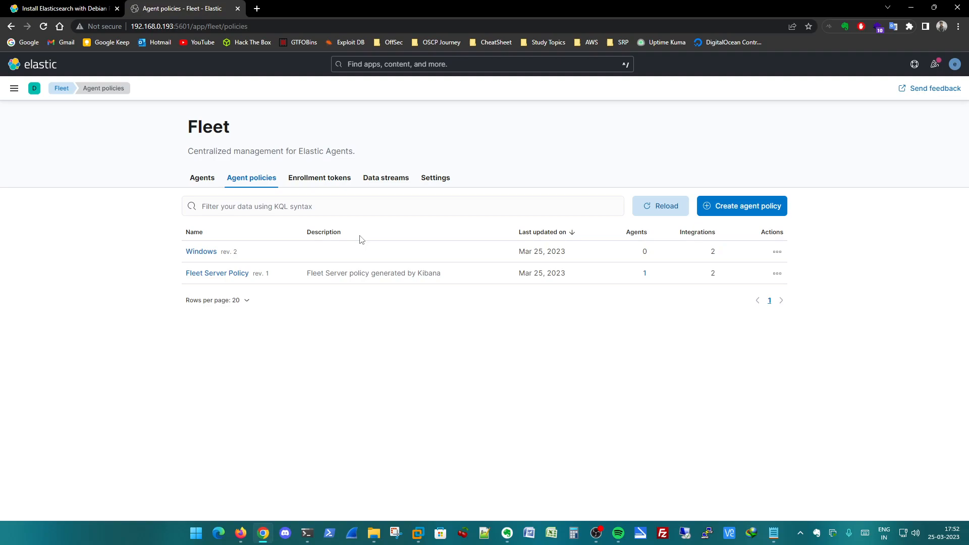
pyautogui.moveTo(344, 235)
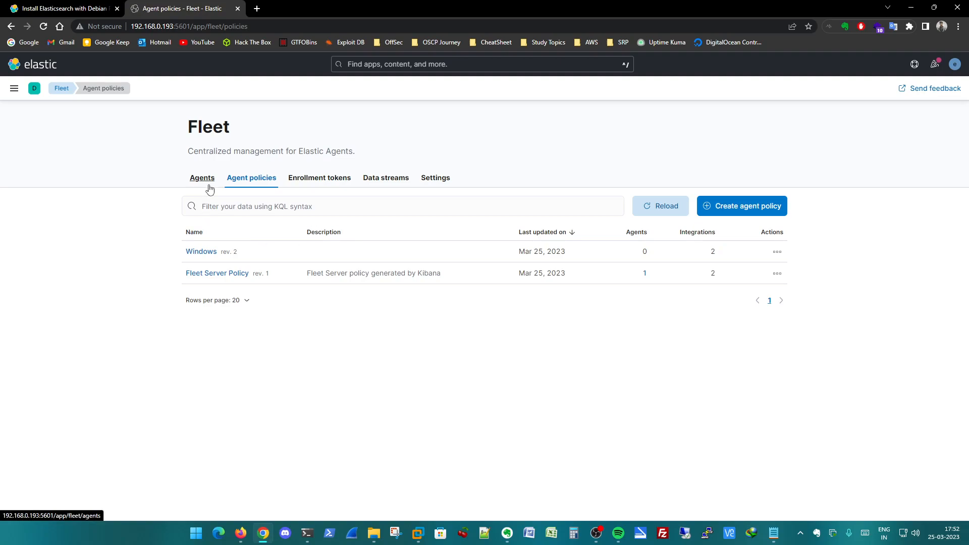
pyautogui.click(202, 178)
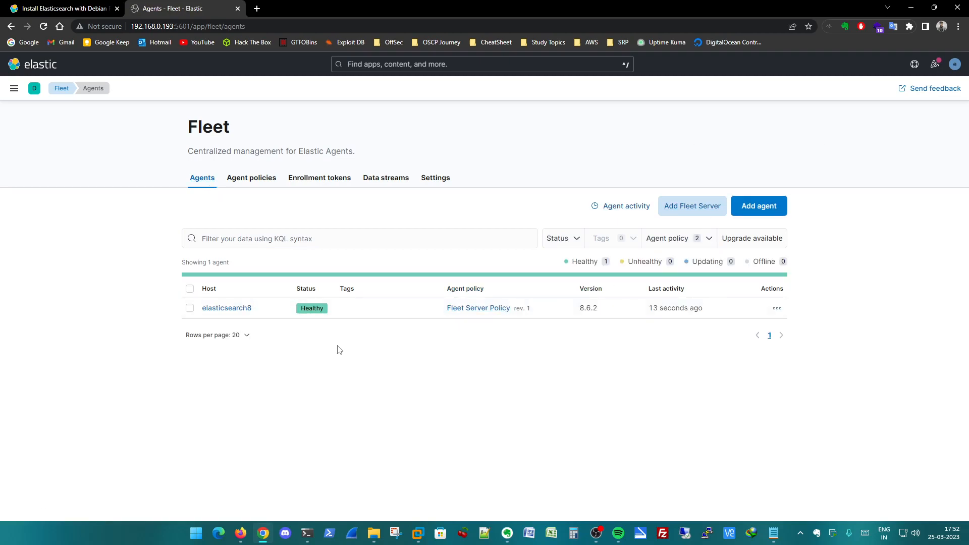
pyautogui.moveTo(306, 363)
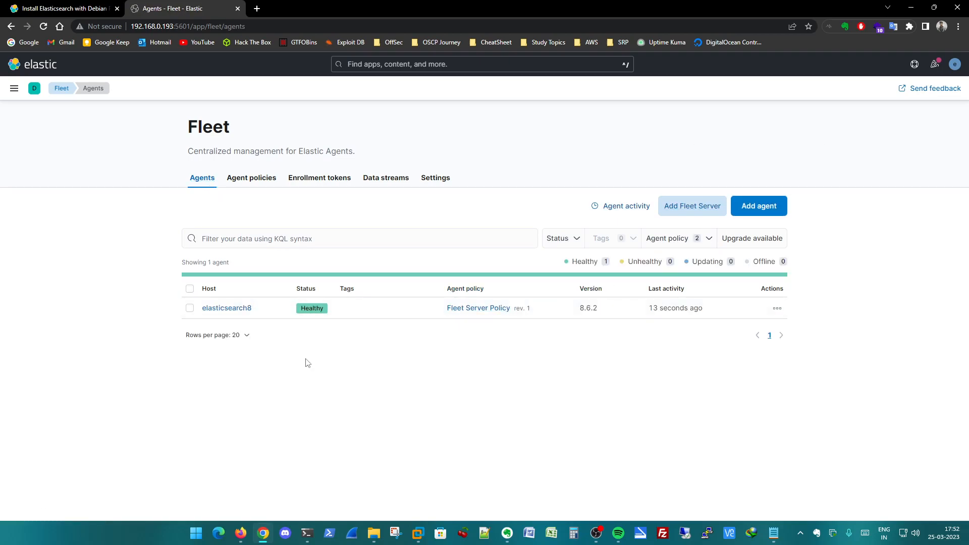